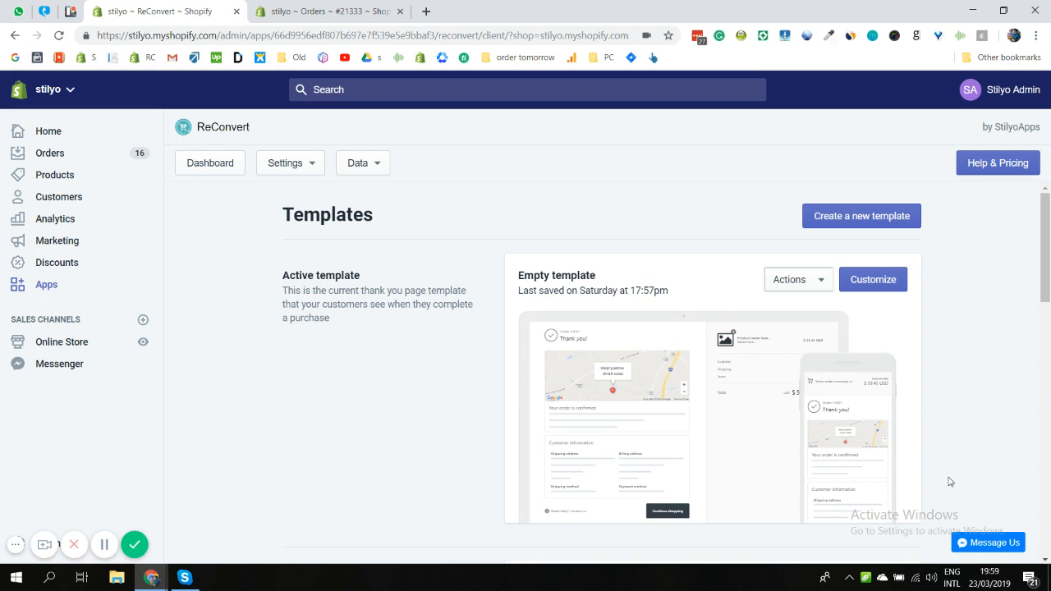
mouse_move(184, 339)
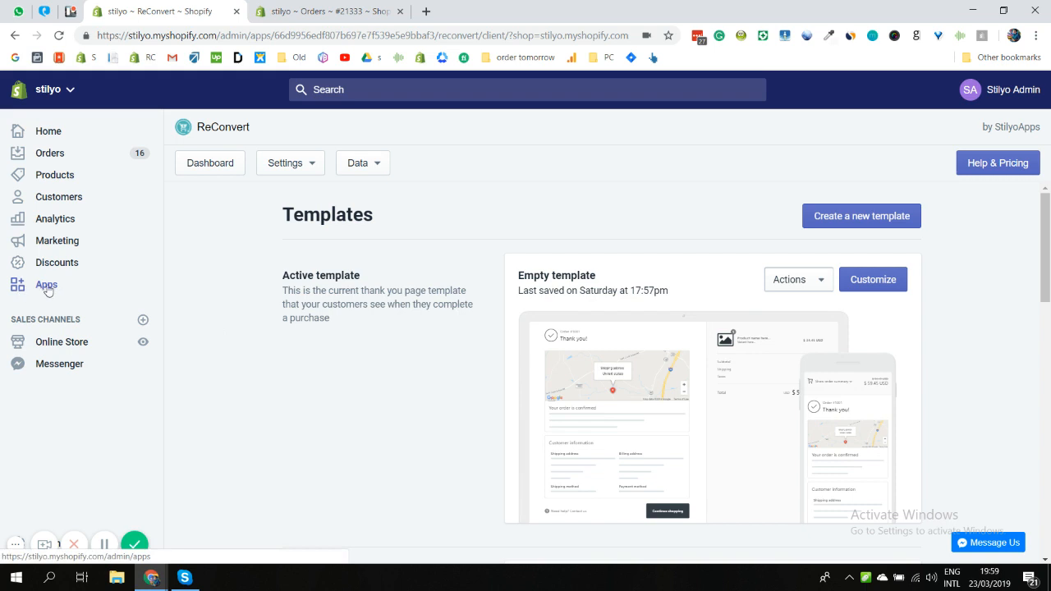
mouse_move(792, 250)
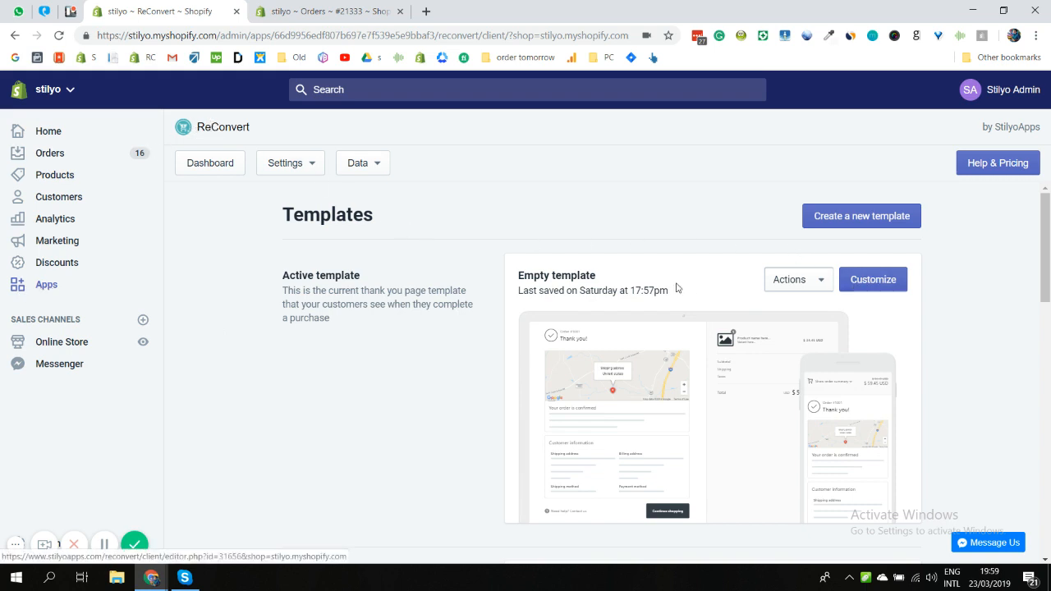
Start customising the active Empty thank-you page template from the Templates list
left_click(874, 279)
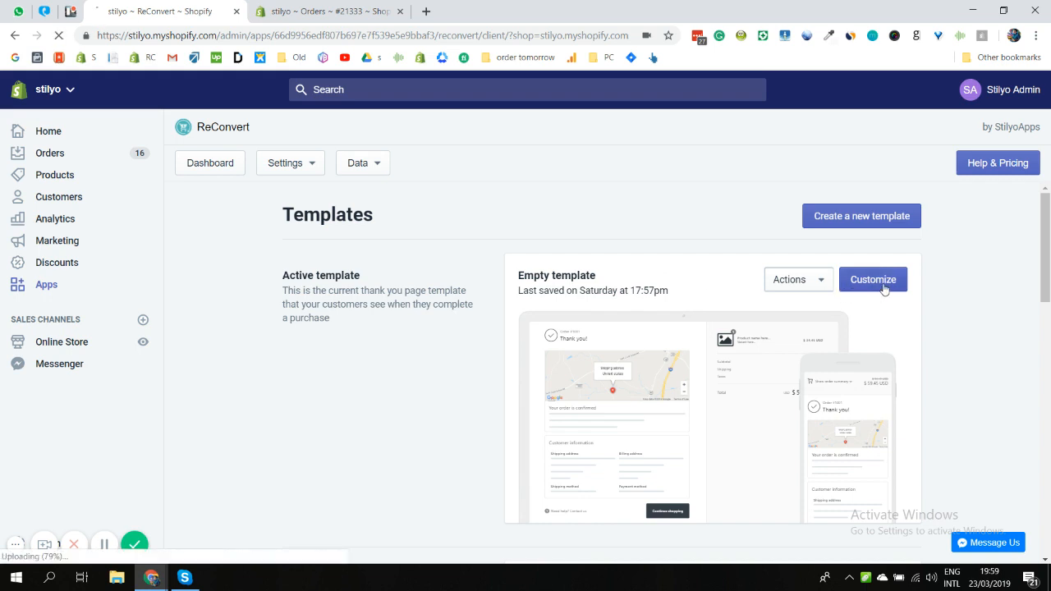
Load the Empty template in the ReConvert editor with its section list available
left_click(874, 280)
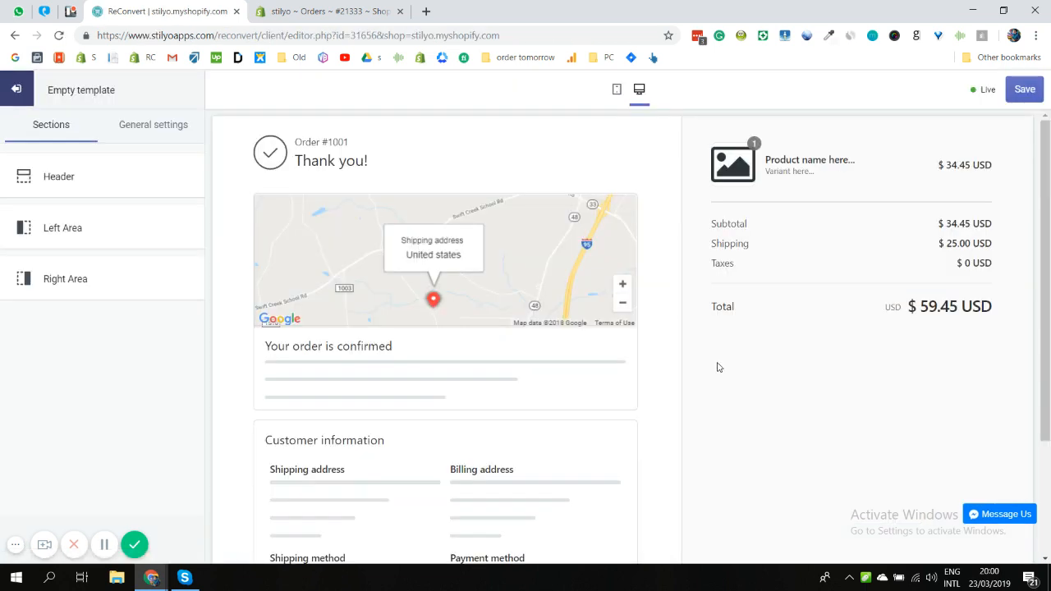
mouse_move(749, 384)
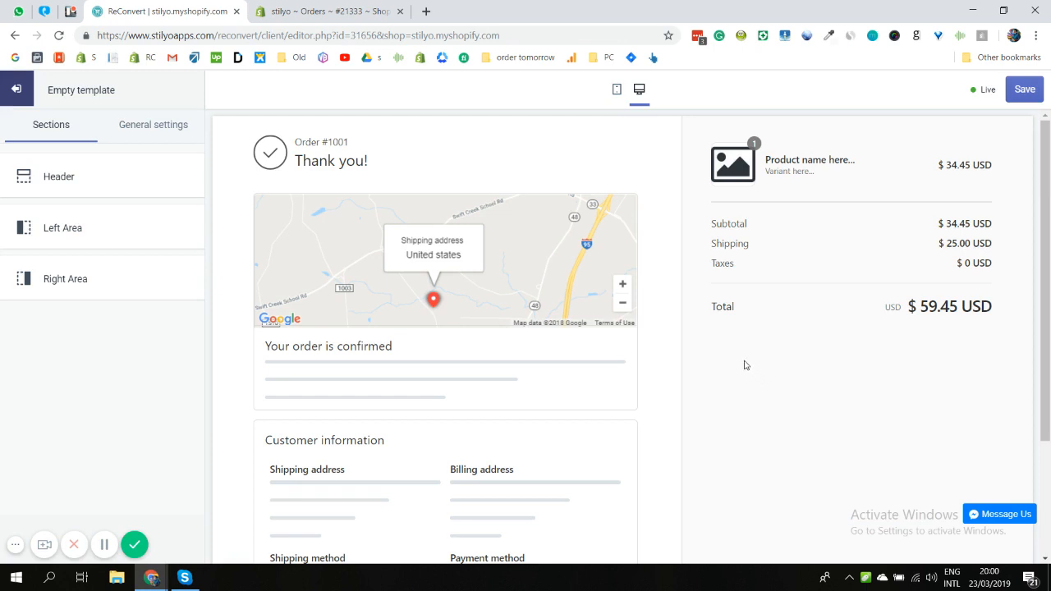
mouse_move(485, 269)
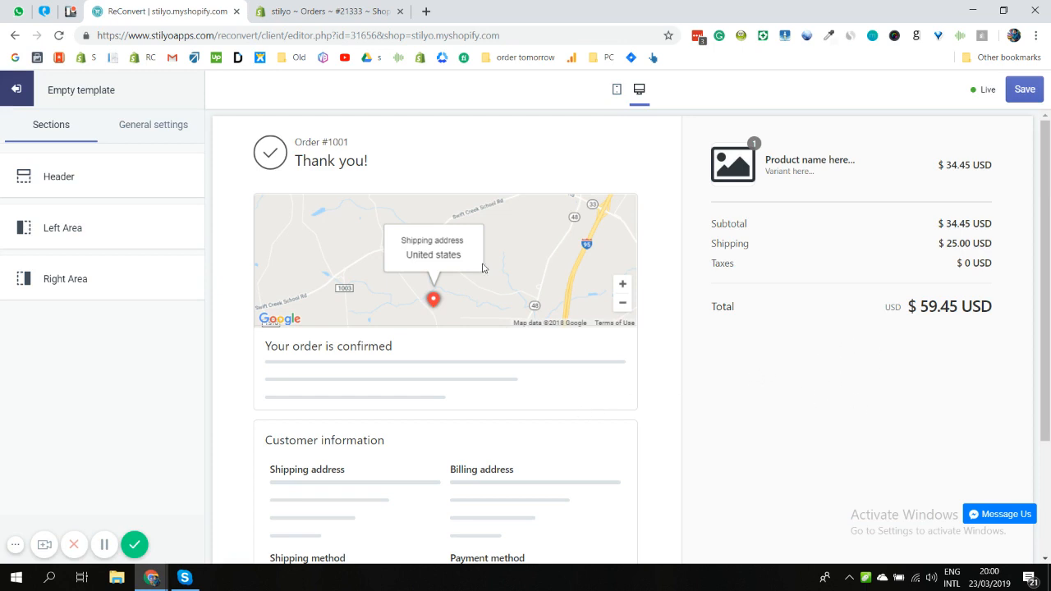
mouse_move(470, 374)
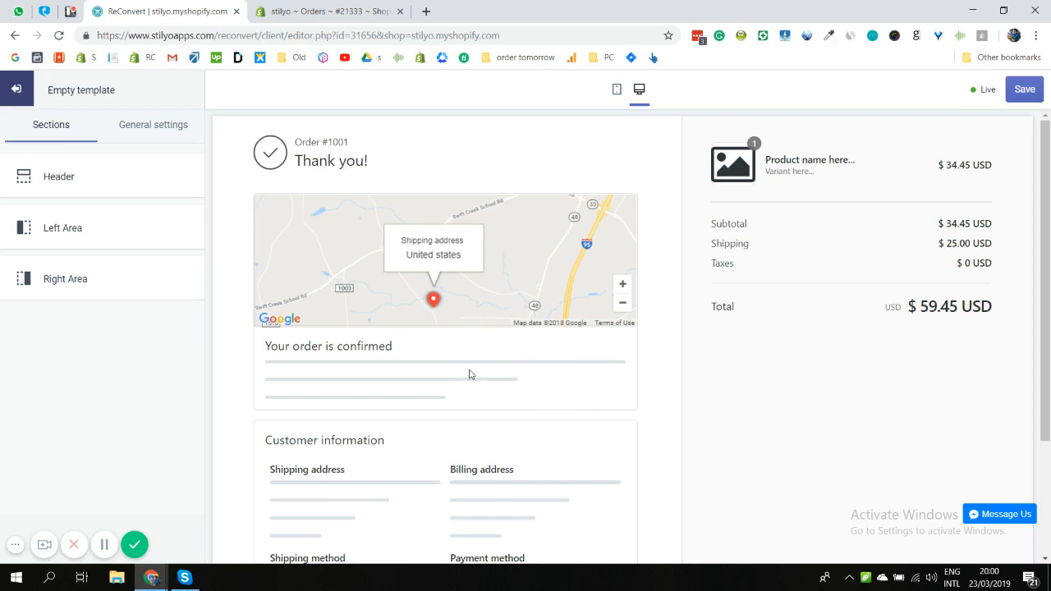
mouse_move(89, 317)
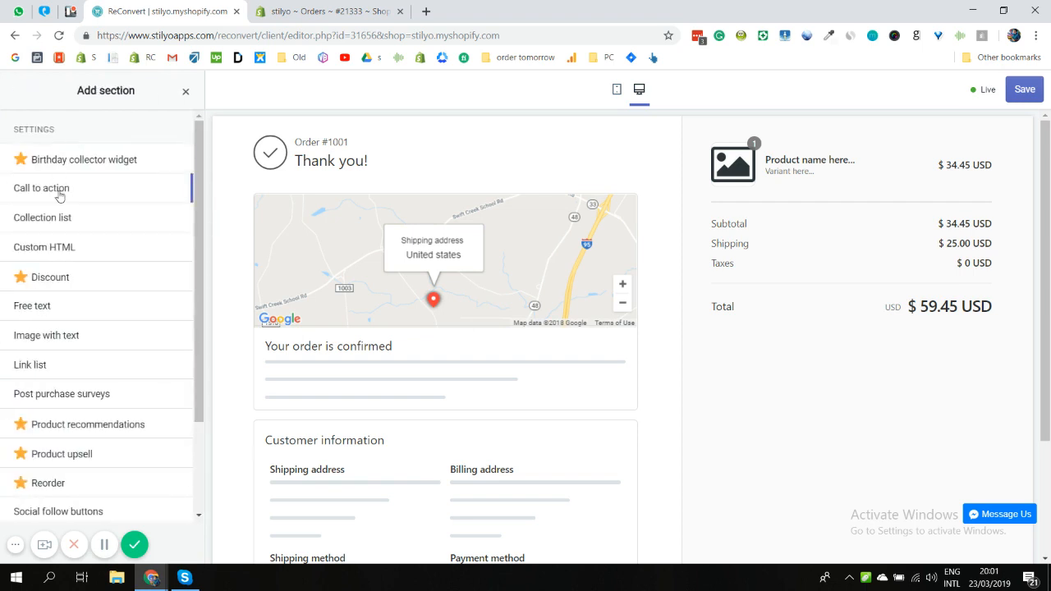
Add the Discount widget (10% OFF, code TAKE10OFF, Shop Now button) and reach its discount code field
left_click(174, 276)
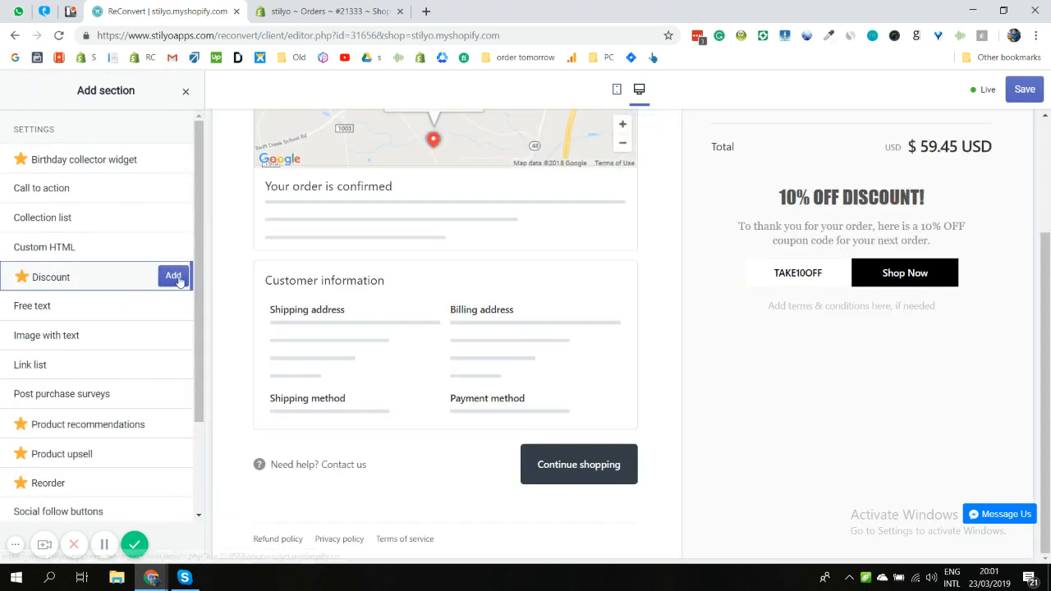
left_click(174, 276)
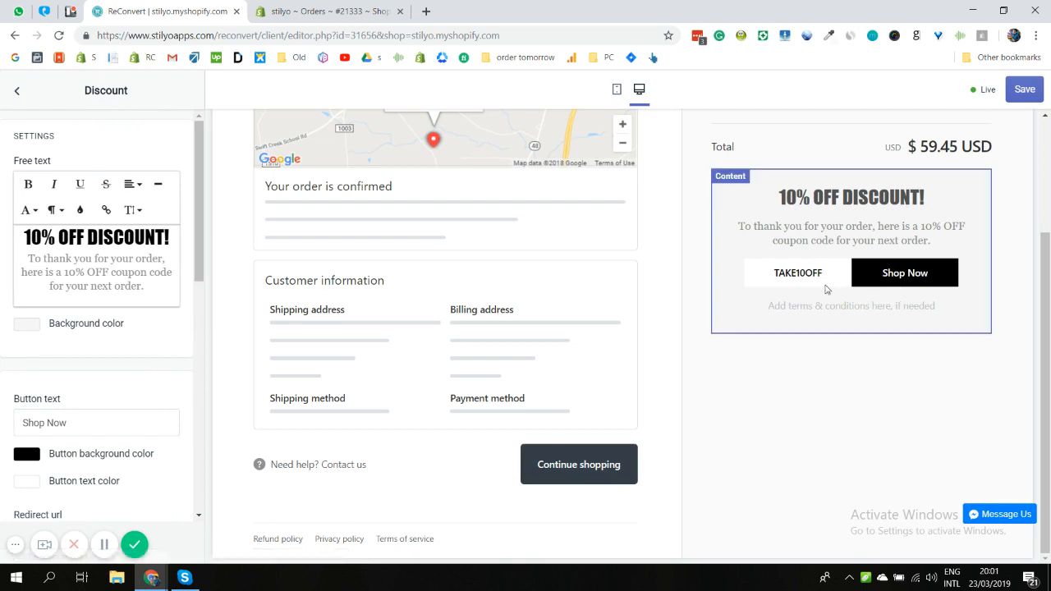
mouse_move(912, 236)
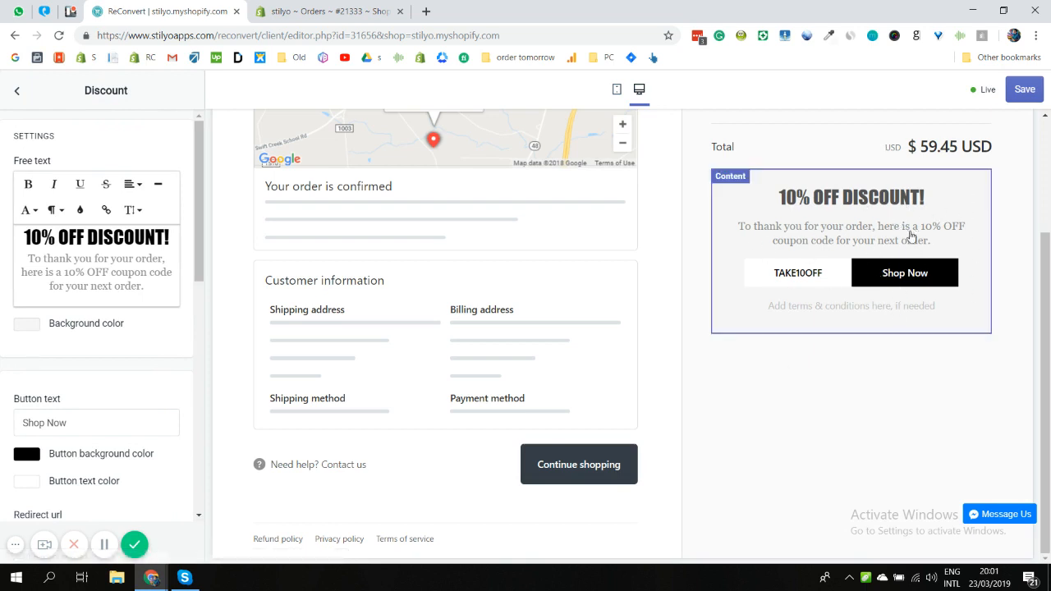
mouse_move(854, 237)
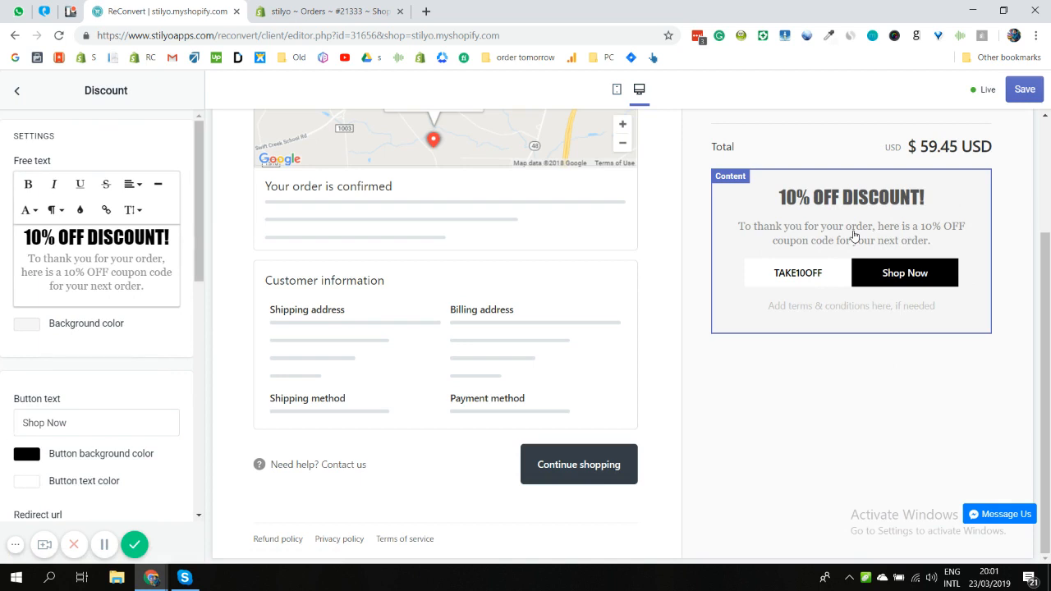
mouse_move(895, 207)
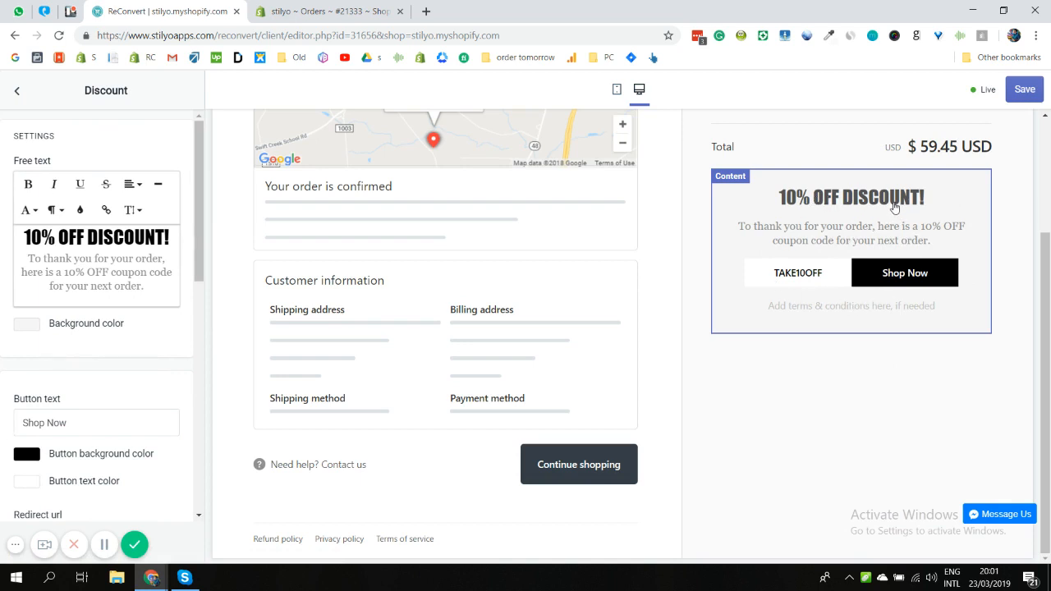
scroll("up", 3)
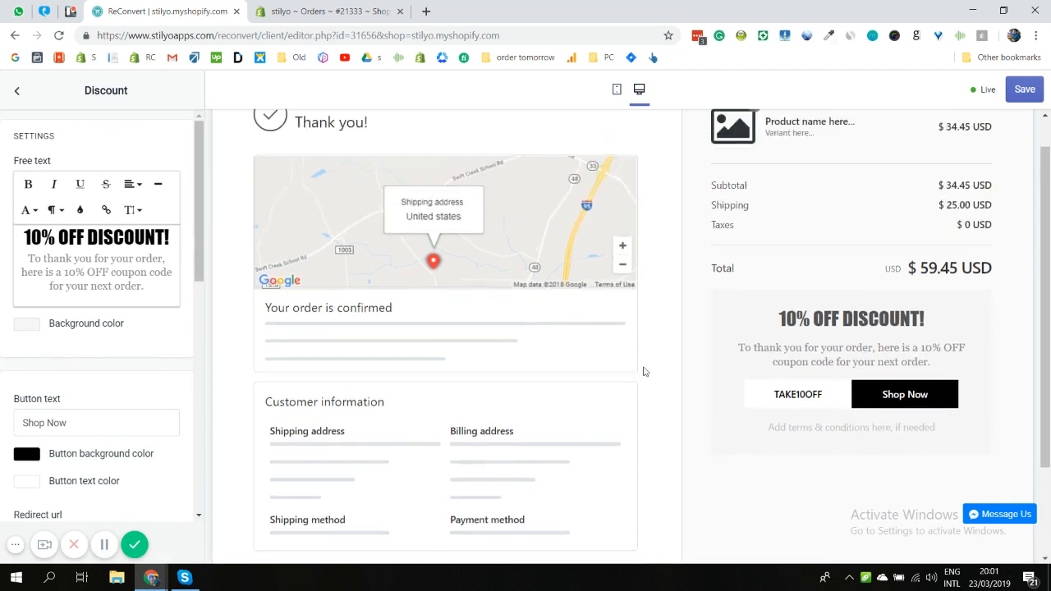
scroll("up", 3)
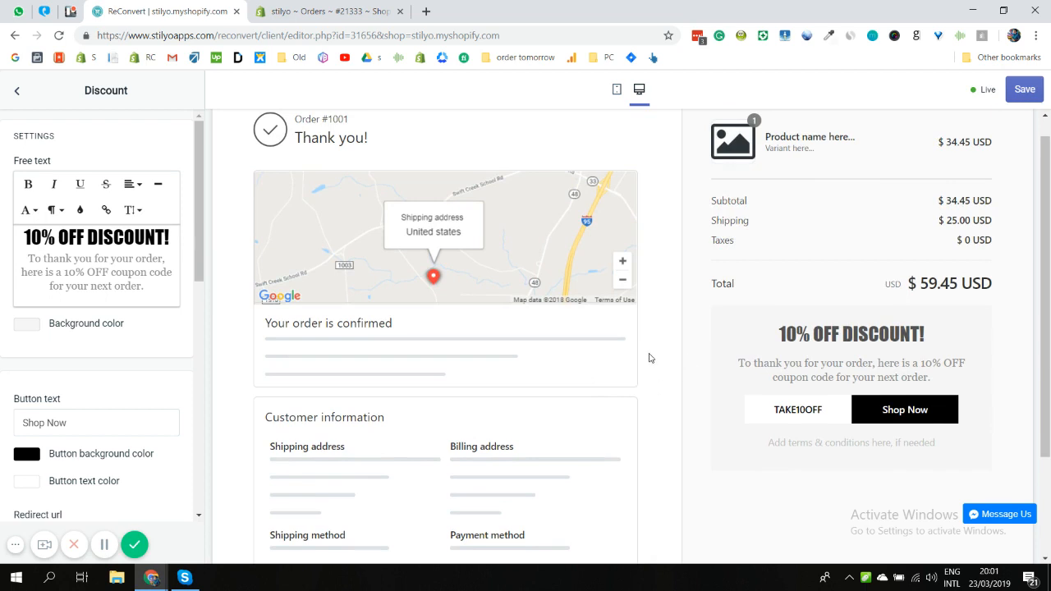
left_click(778, 366)
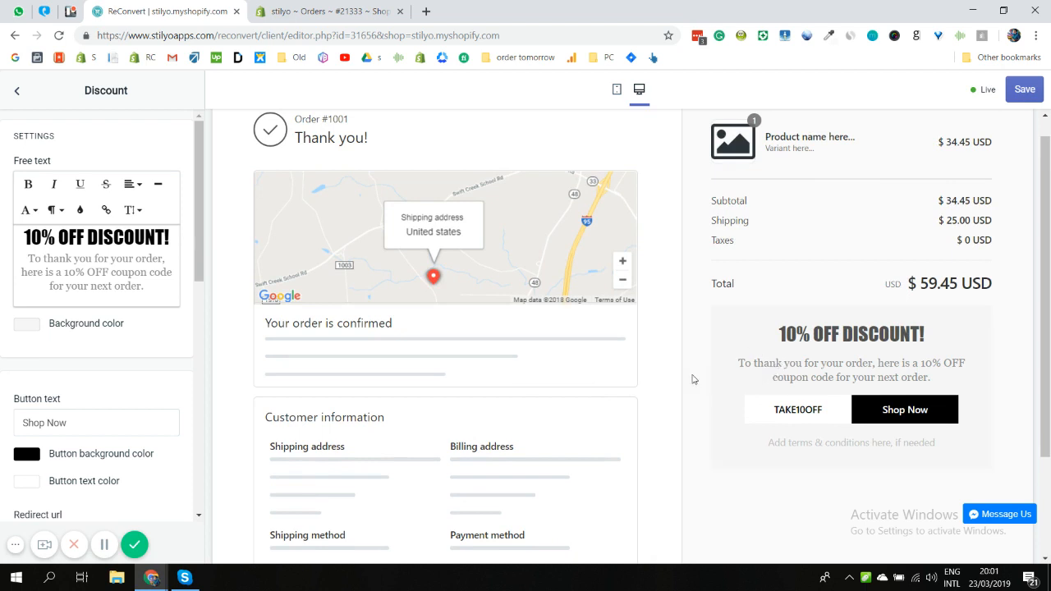
scroll("down", 3)
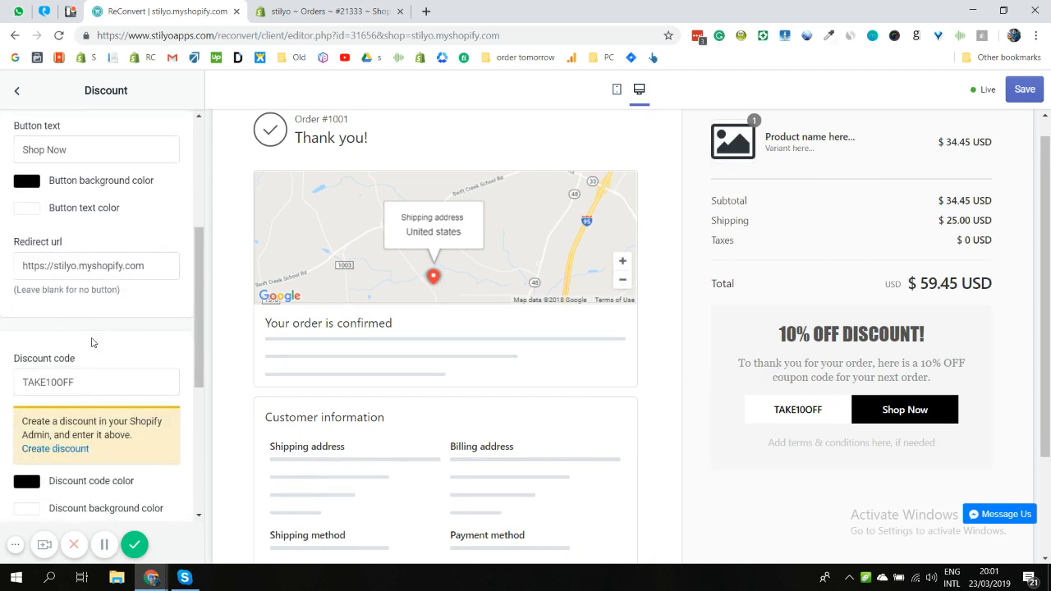
Create a new store discount with code THANKYOU20 giving 20% off the entire order
left_click(56, 448)
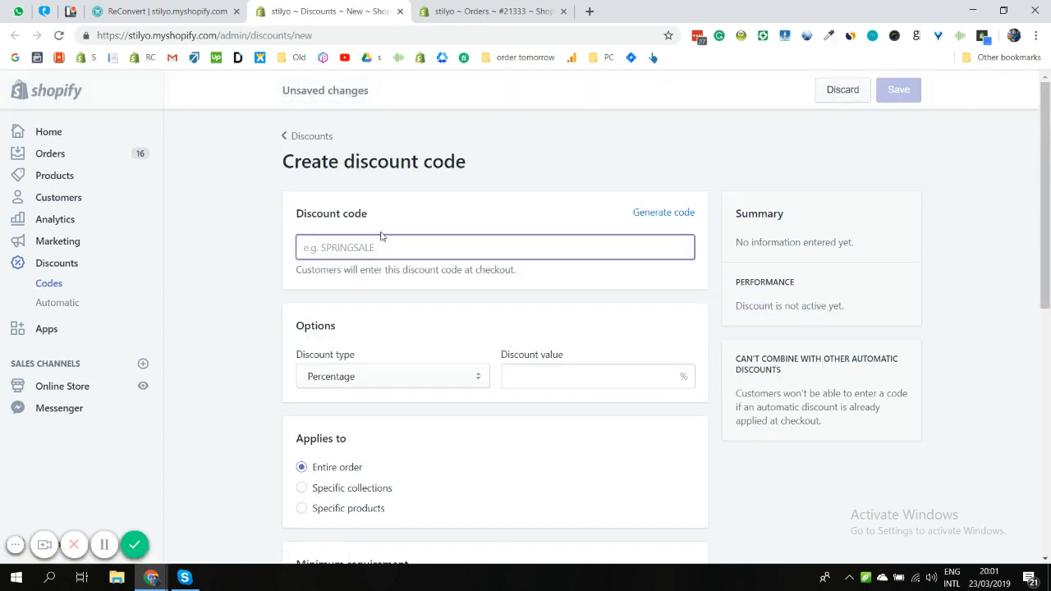
type("20")
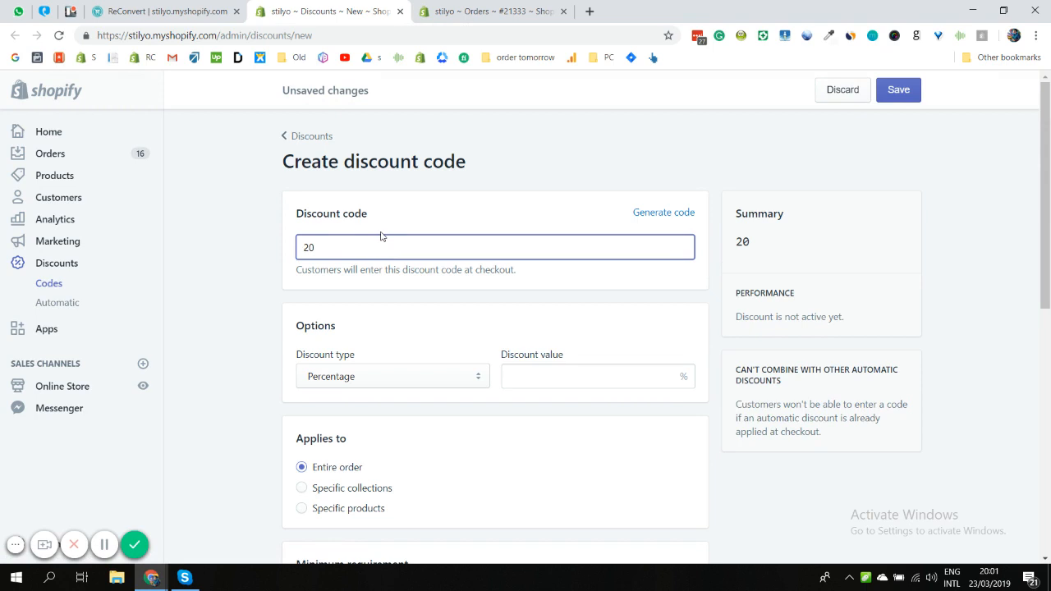
type("THAN")
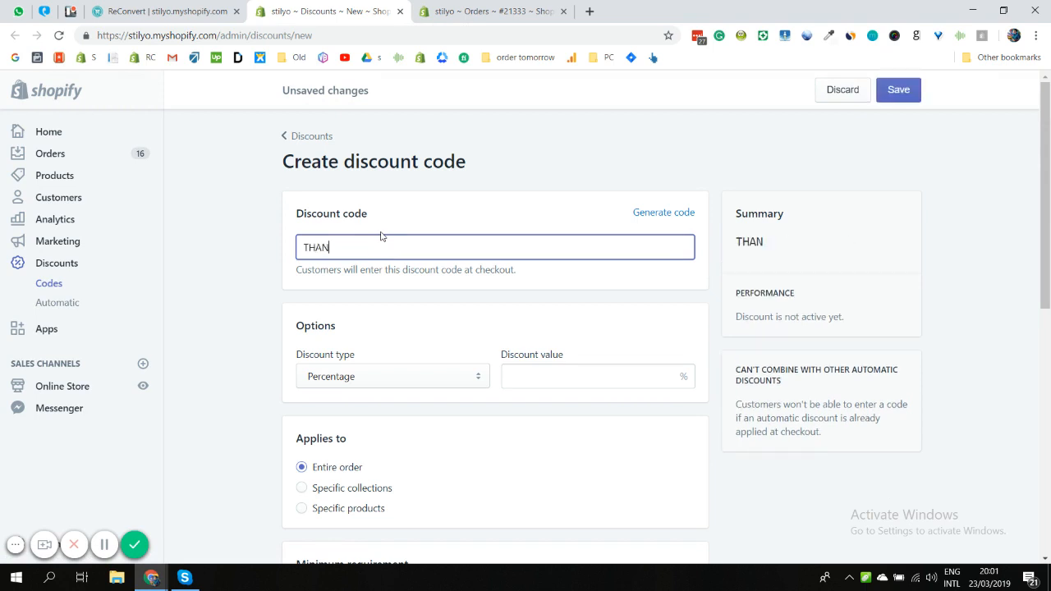
type("KYOU@)")
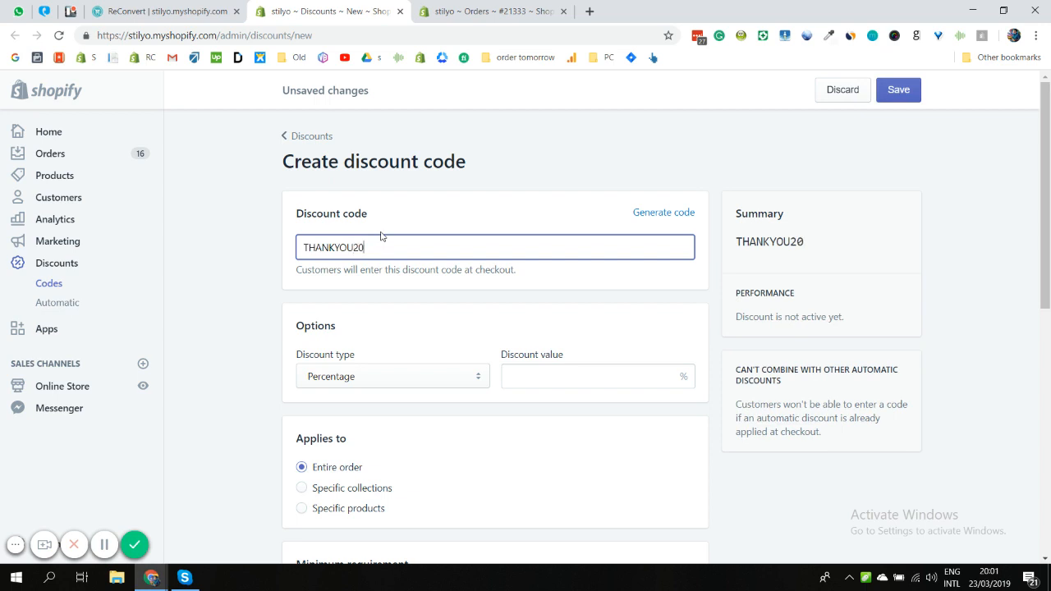
type("20")
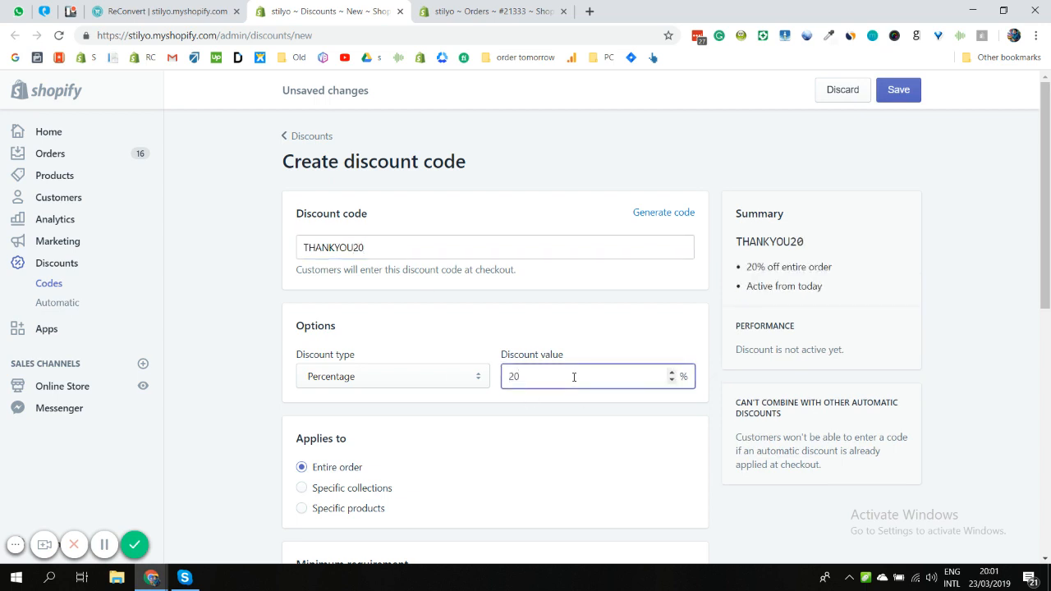
Require a $20 minimum purchase and limit THANKYOU20 to one use per customer
scroll("down", 3)
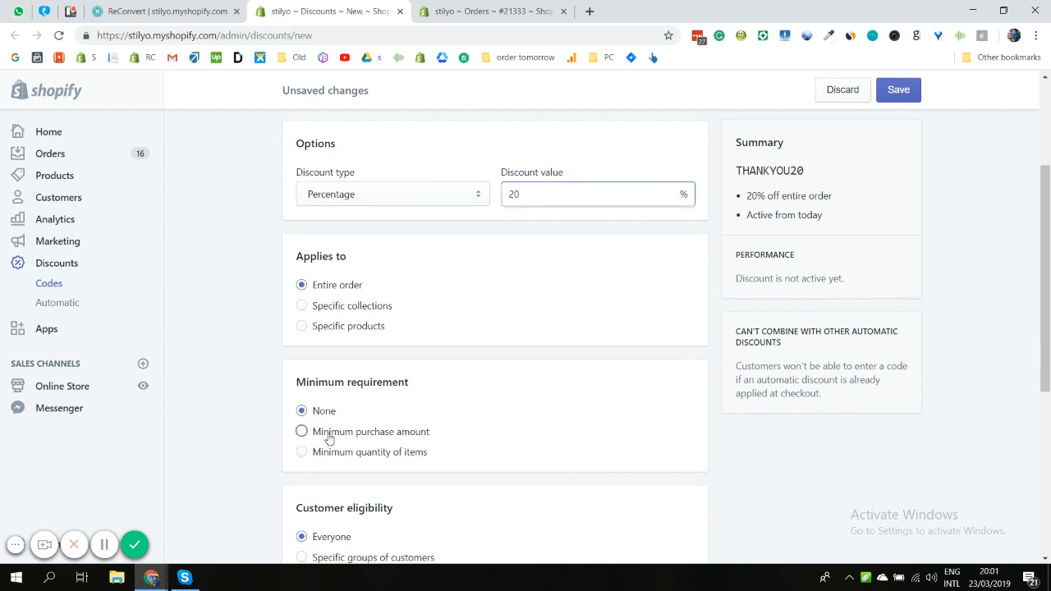
left_click(302, 431)
type("20")
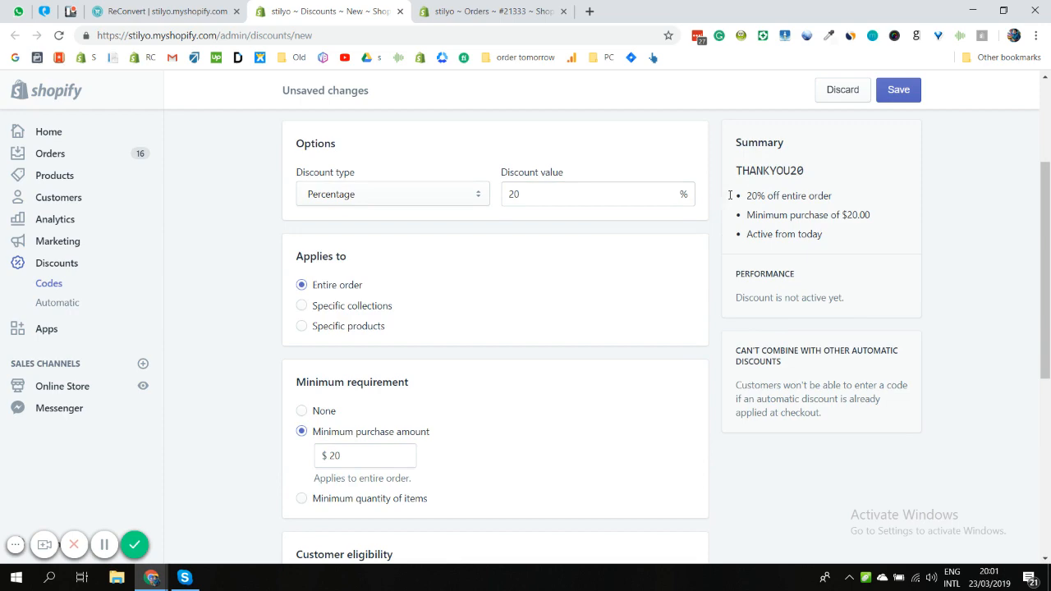
scroll("down", 3)
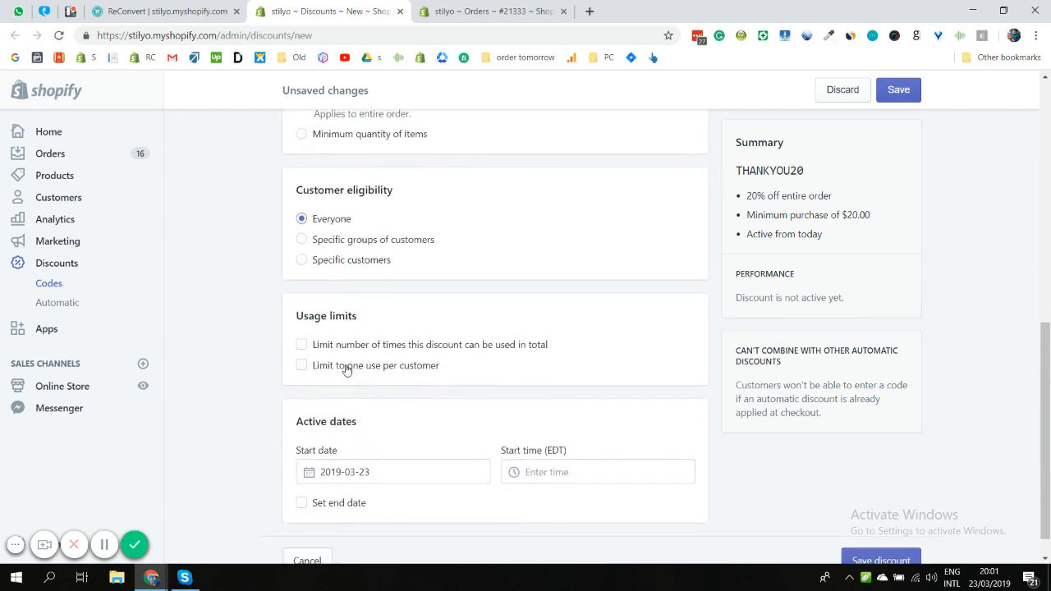
left_click(302, 365)
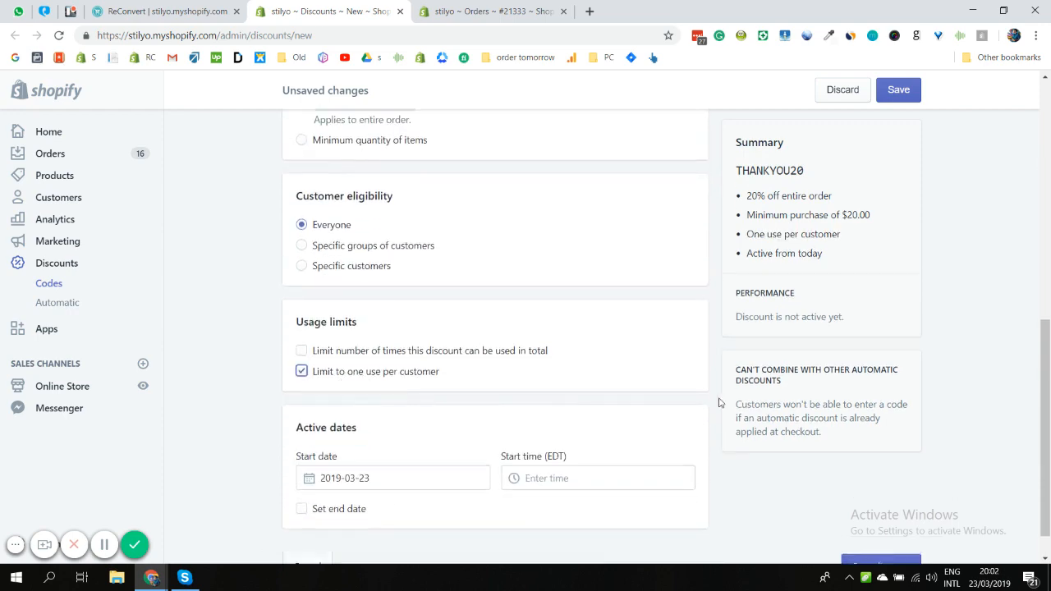
scroll("up", 3)
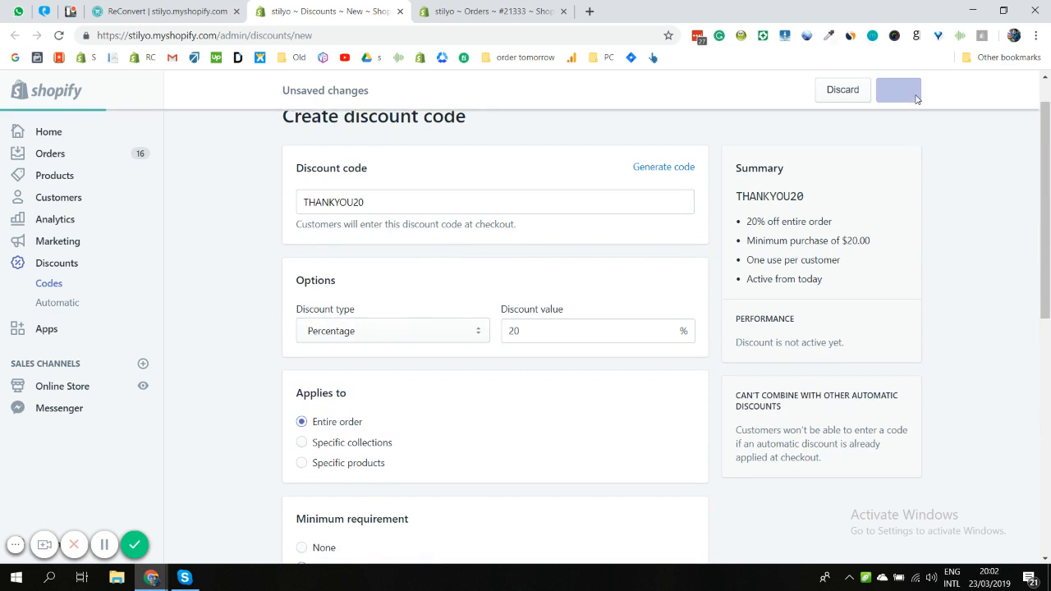
Save the THANKYOU20 discount as active and copy its code from the Summary panel
left_click(899, 89)
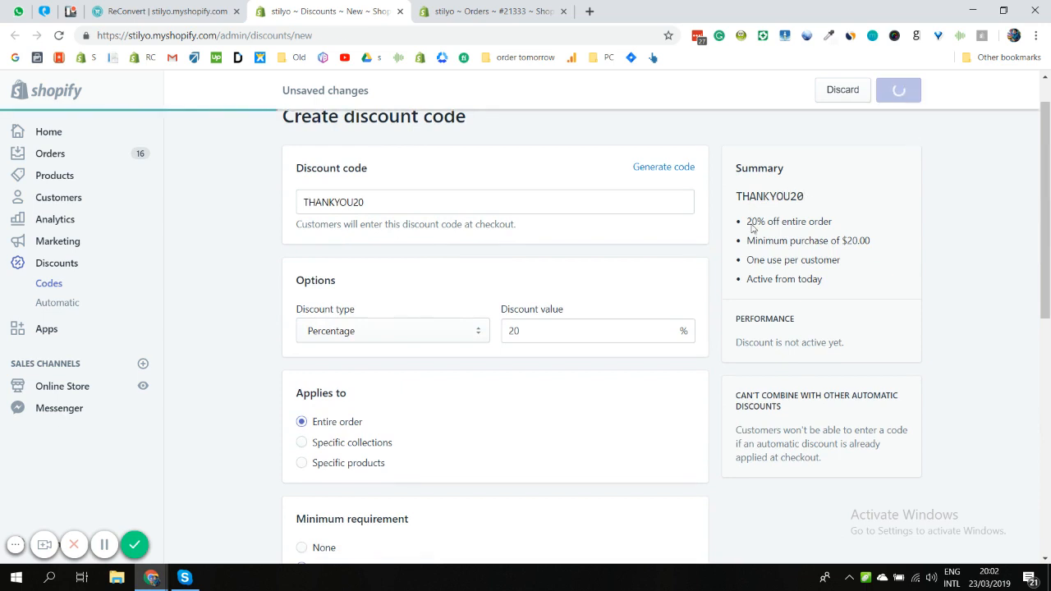
left_click(899, 89)
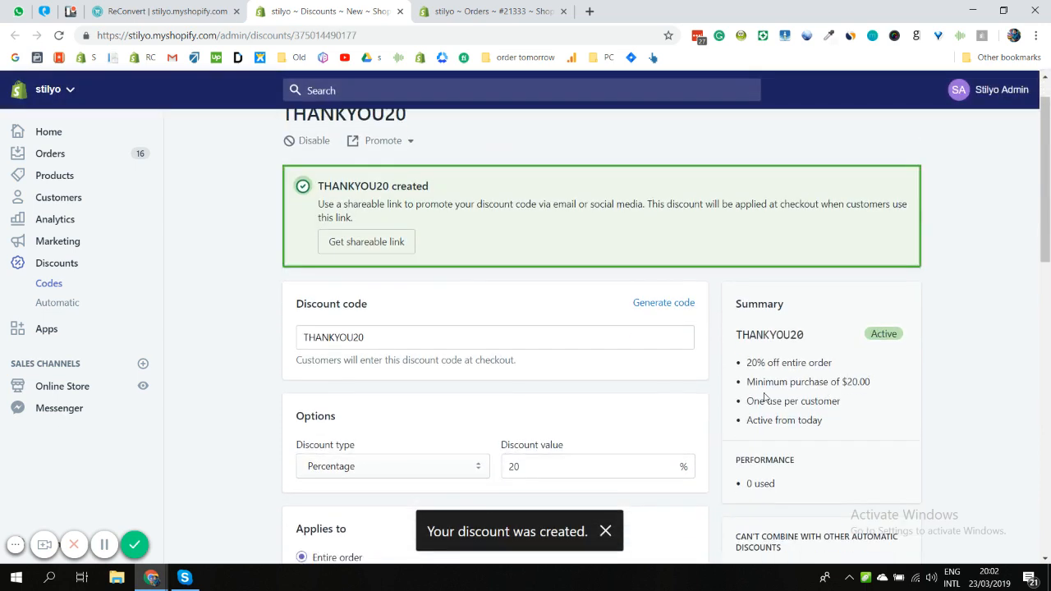
scroll("down", 3)
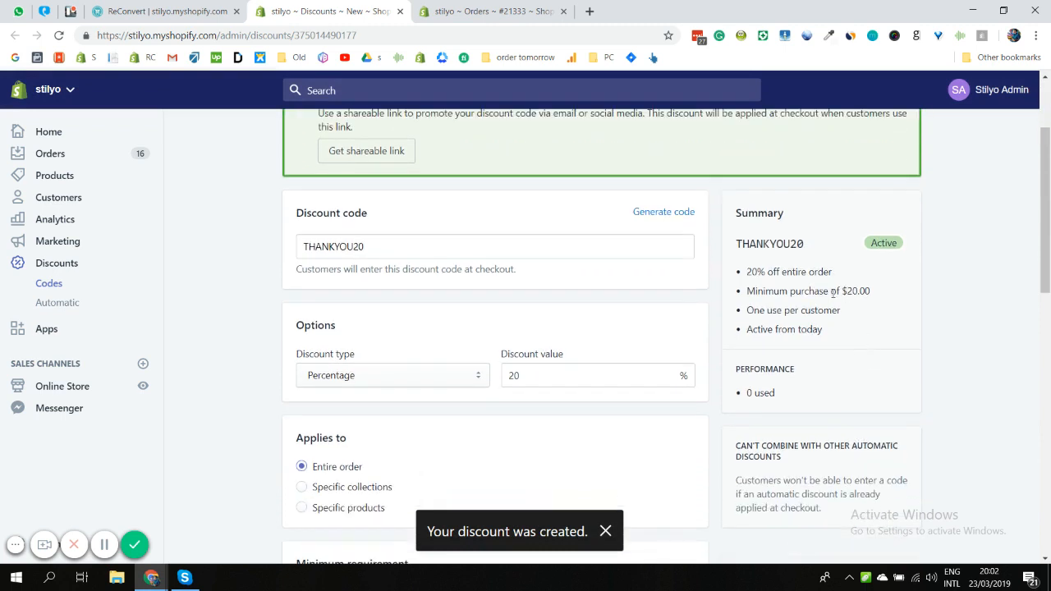
double_click(769, 243)
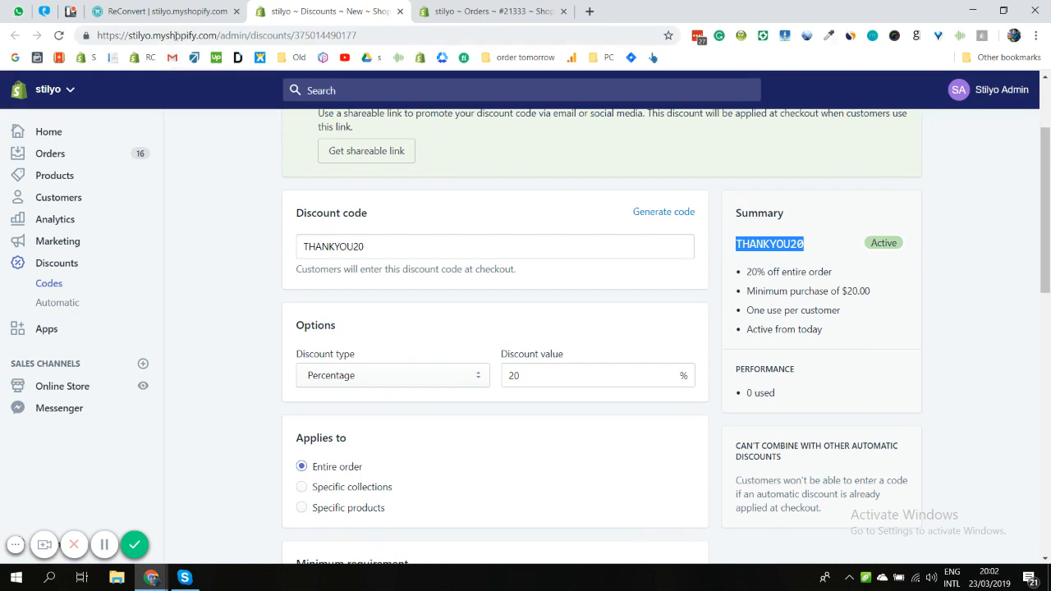
left_click(164, 10)
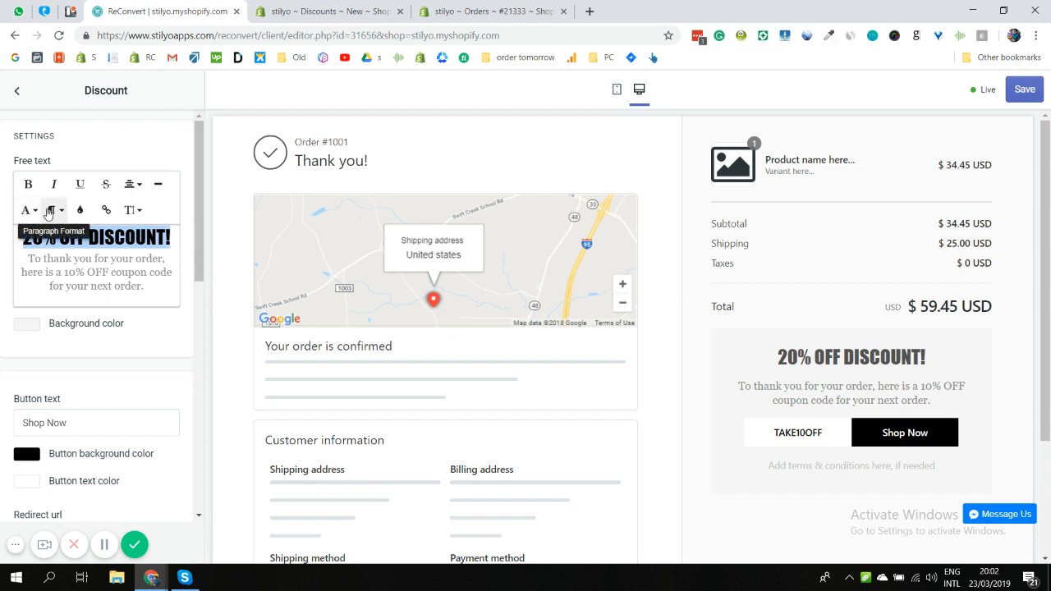
Change the widget's message from a 10% OFF to a 20% OFF coupon code
left_click(26, 210)
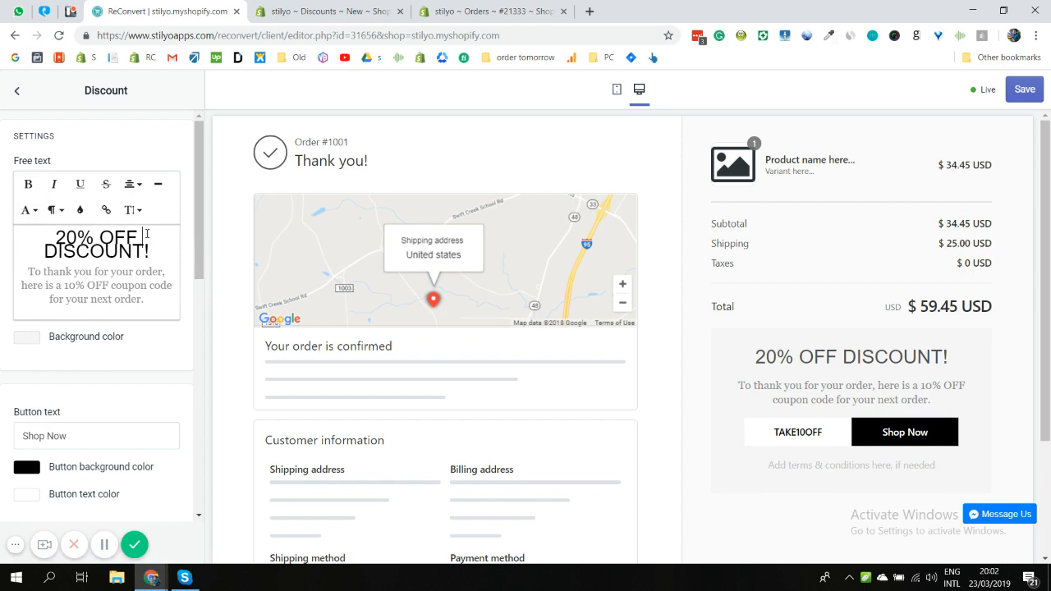
double_click(95, 238)
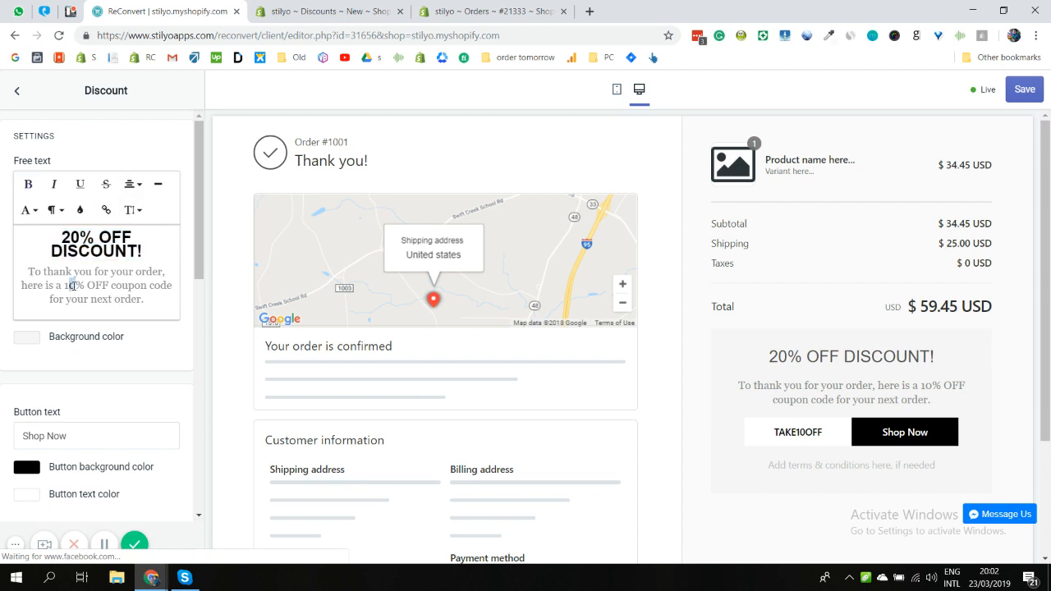
type("20%")
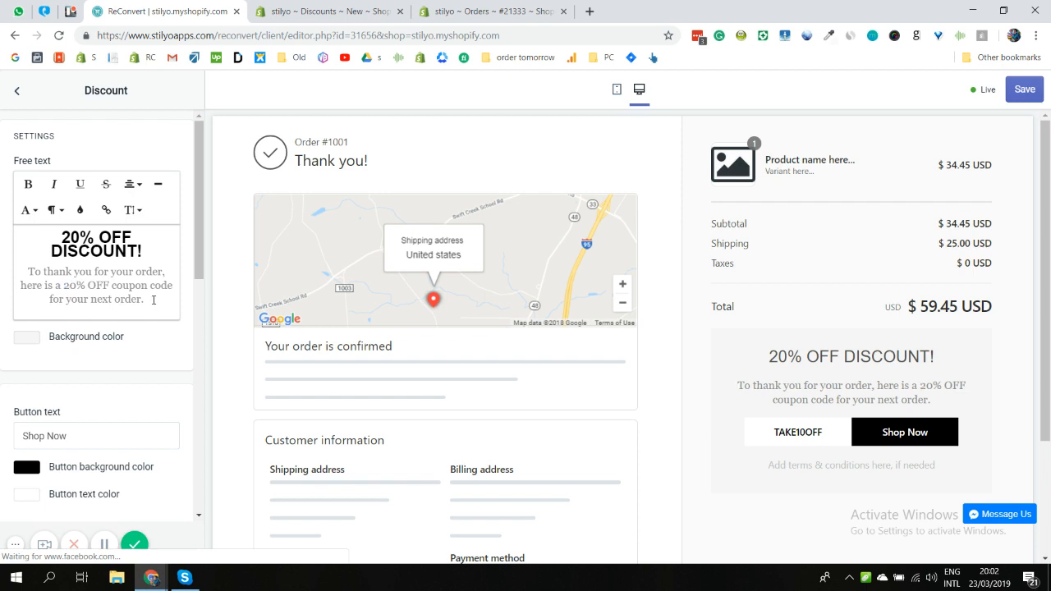
left_click(30, 210)
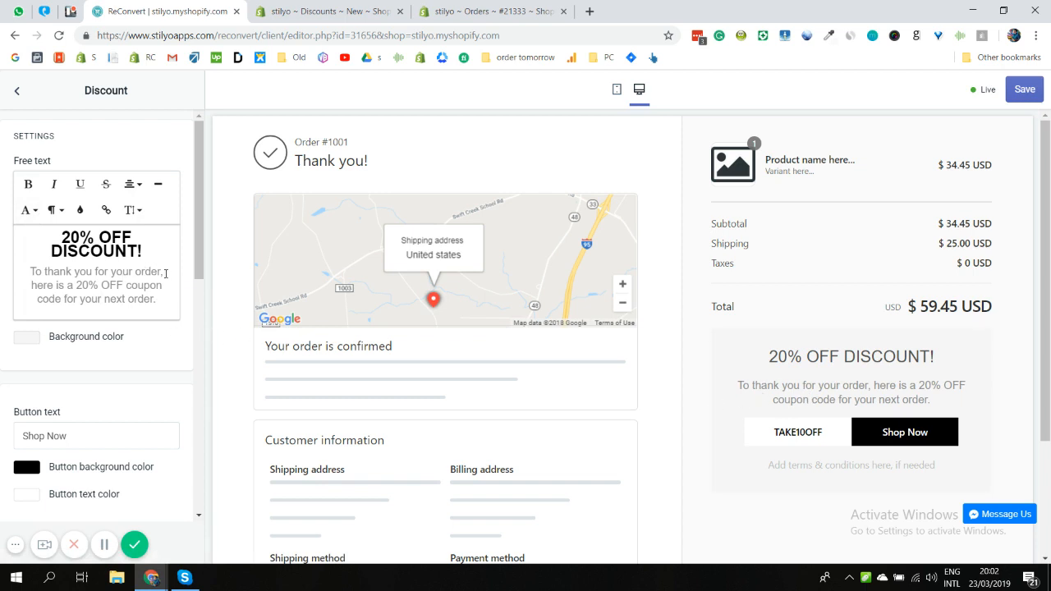
Give the discount widget a pale pink background colour
scroll("down", 3)
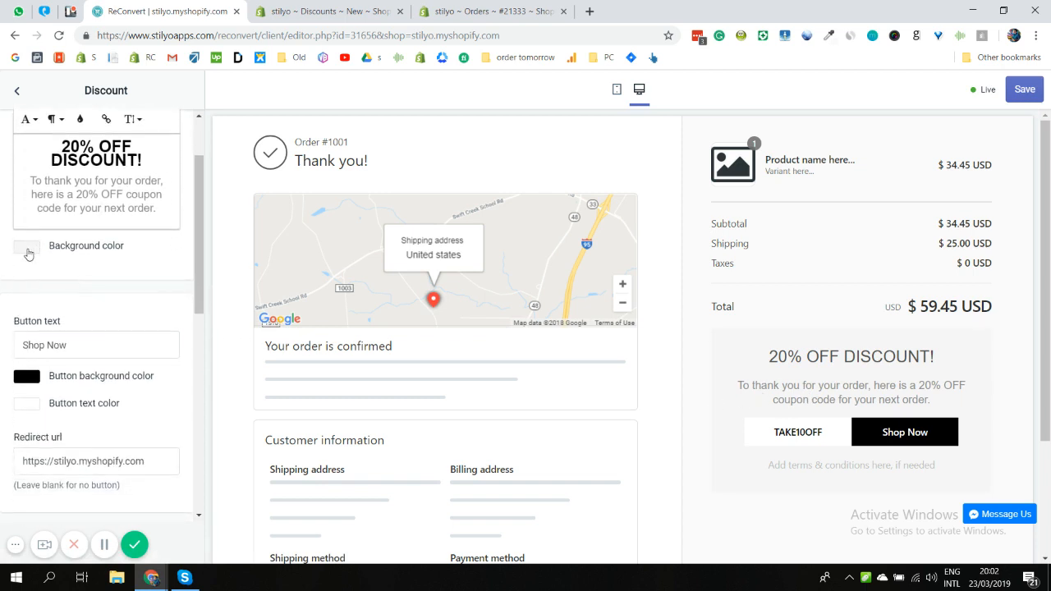
left_click(27, 246)
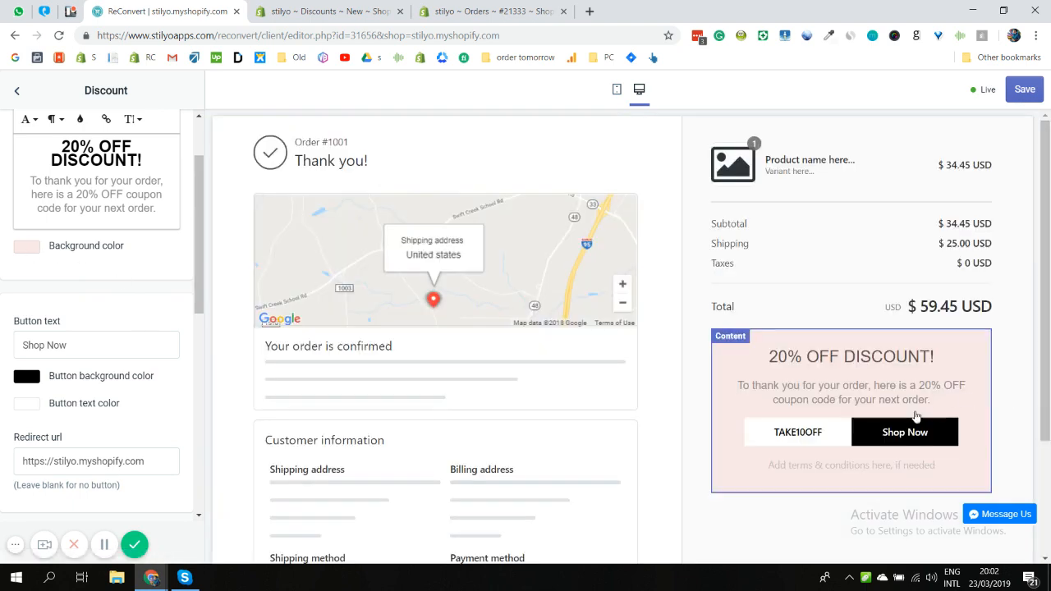
scroll("down", 3)
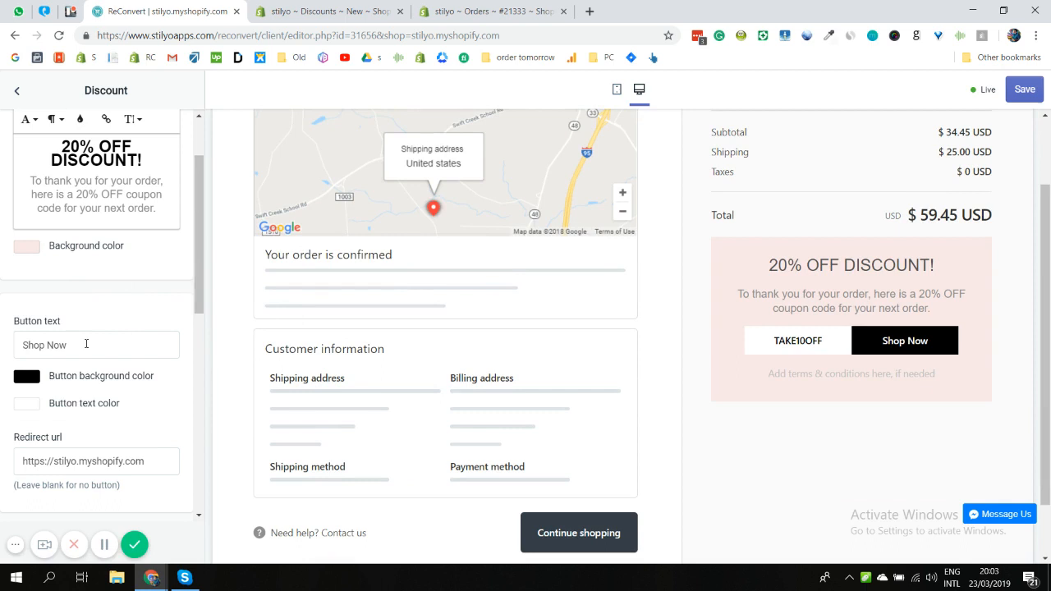
Relabel the widget's button from Shop Now to GET DISCOUNT
triple_click(44, 345)
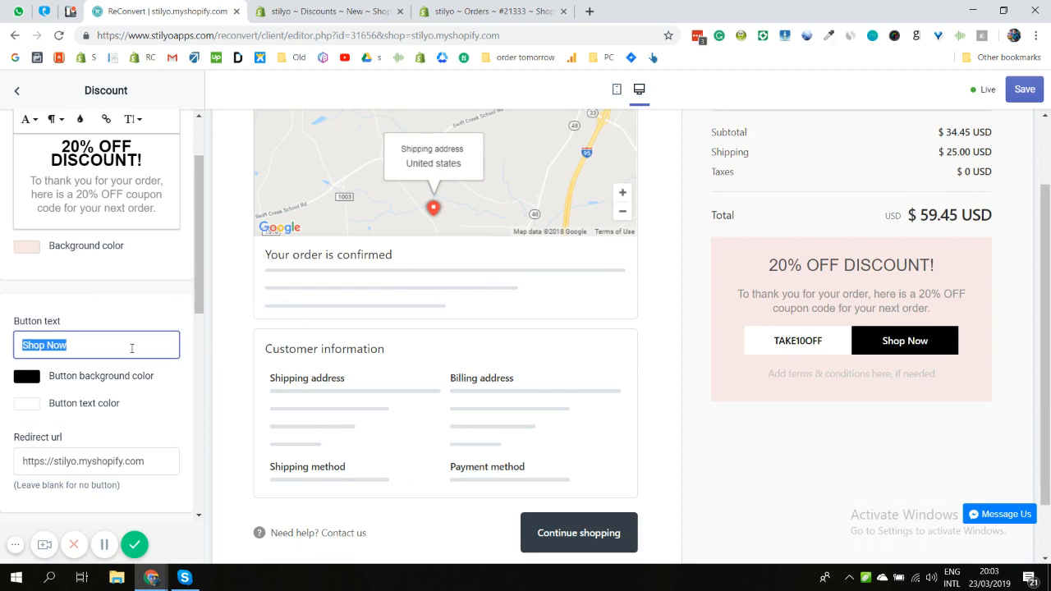
type("G")
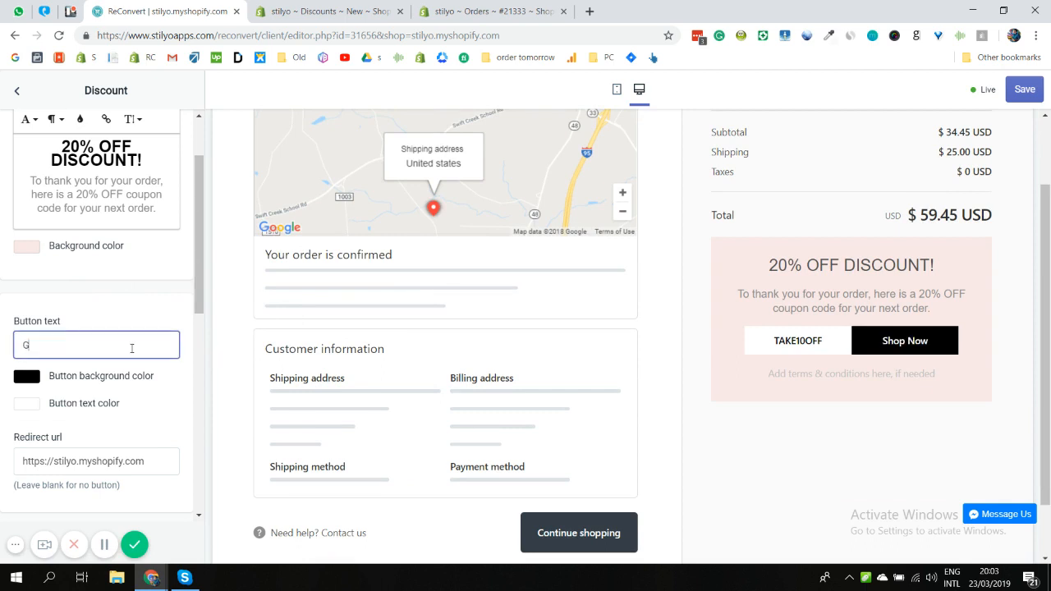
type("ET")
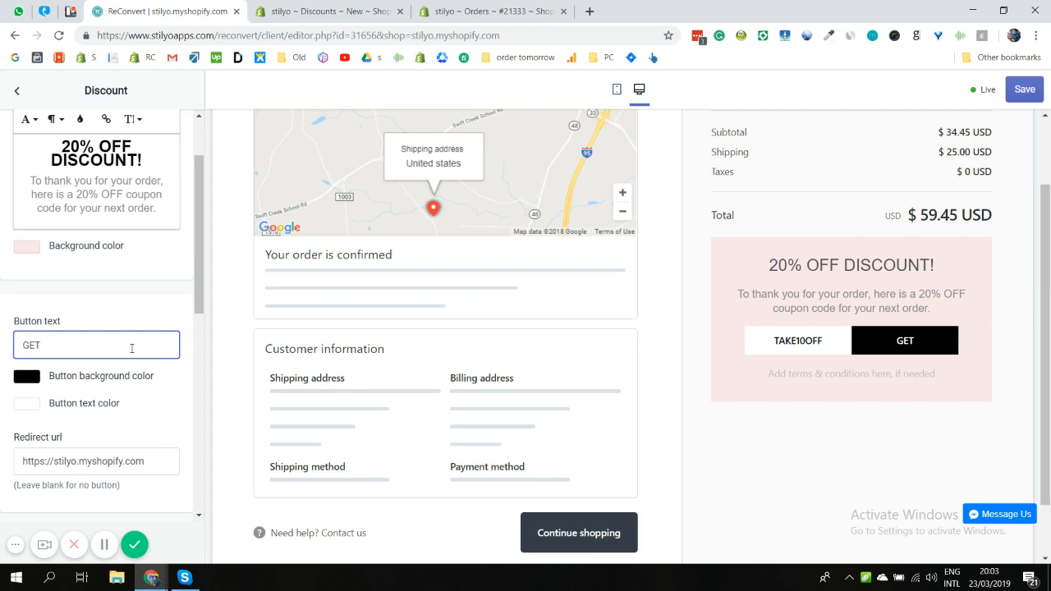
type("D")
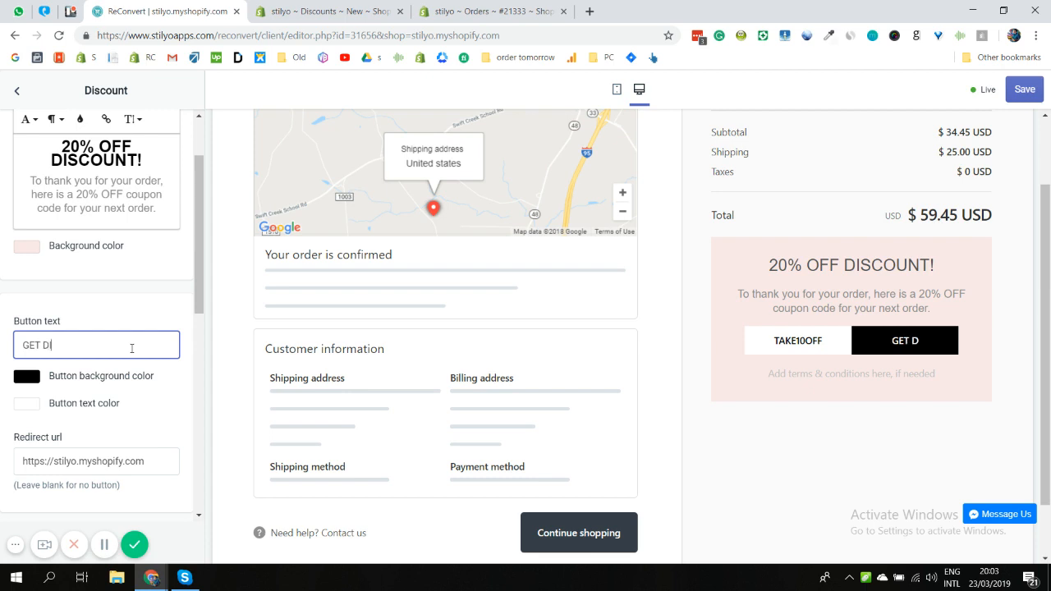
type("ISCOUNT")
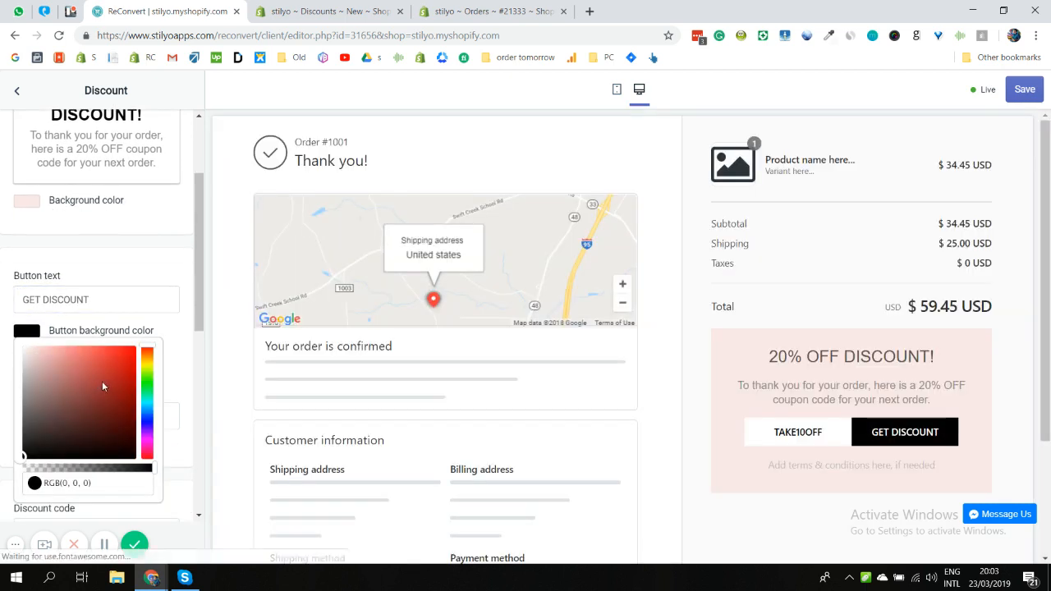
Set the GET DISCOUNT button's background colour to red
left_click(68, 358)
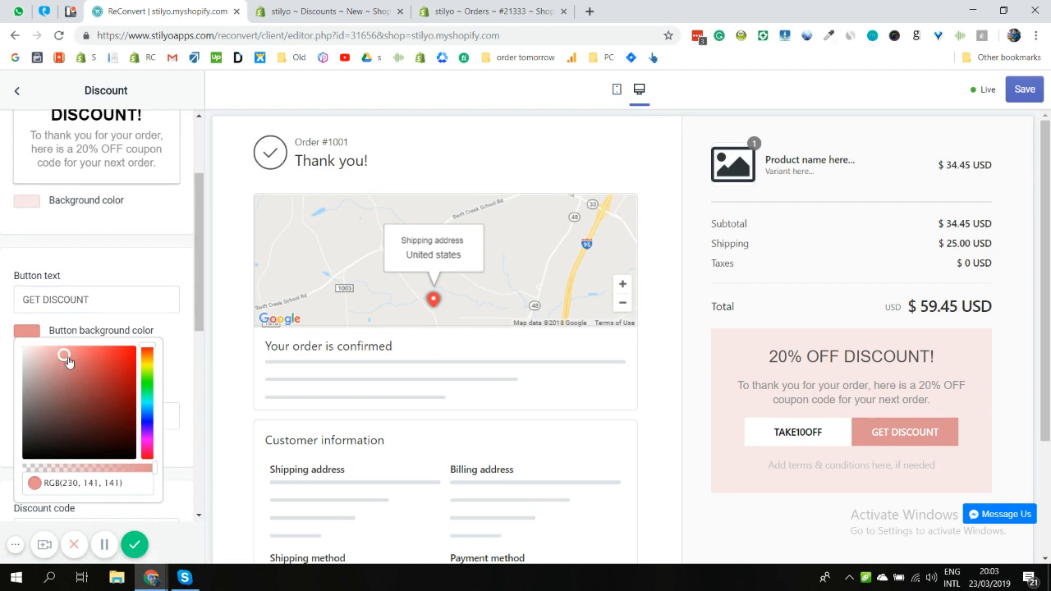
left_click_drag(66, 355, 92, 352)
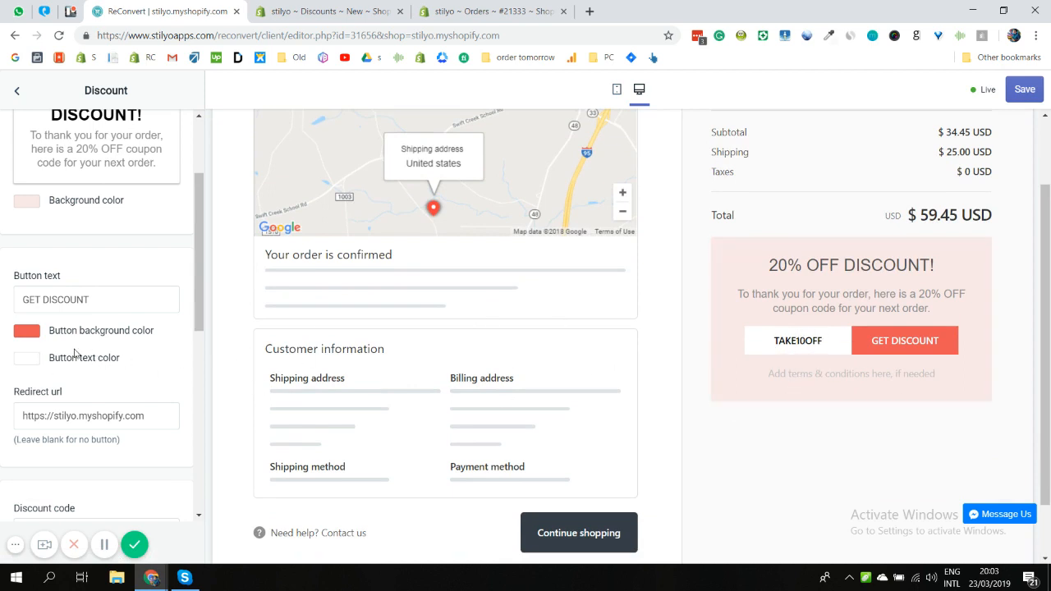
Replace the widget's discount code TAKE10OFF with THANKYOU20
scroll("down", 3)
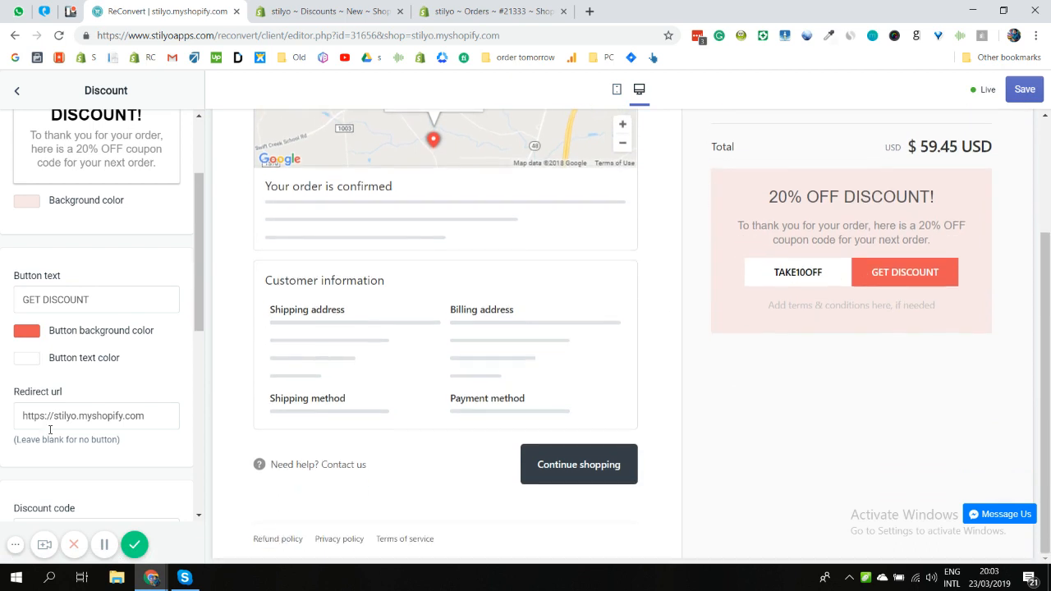
triple_click(95, 415)
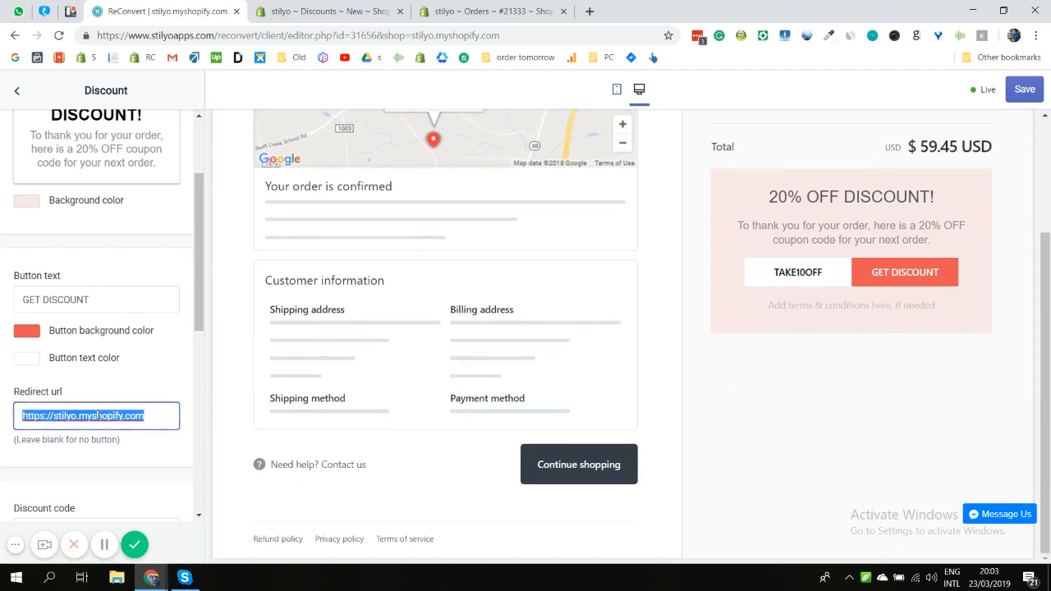
mouse_move(147, 390)
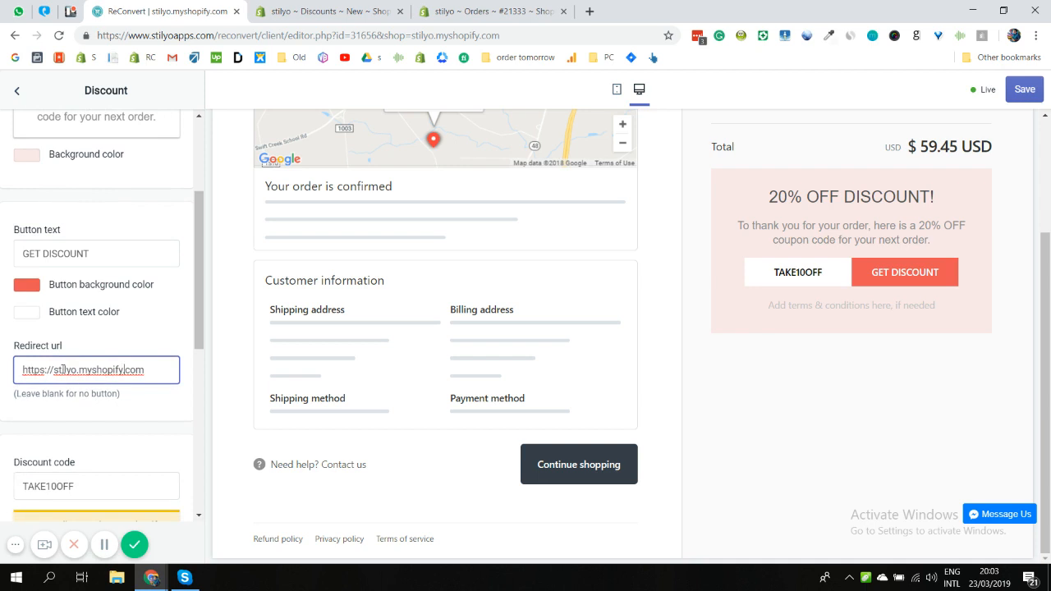
scroll("down", 3)
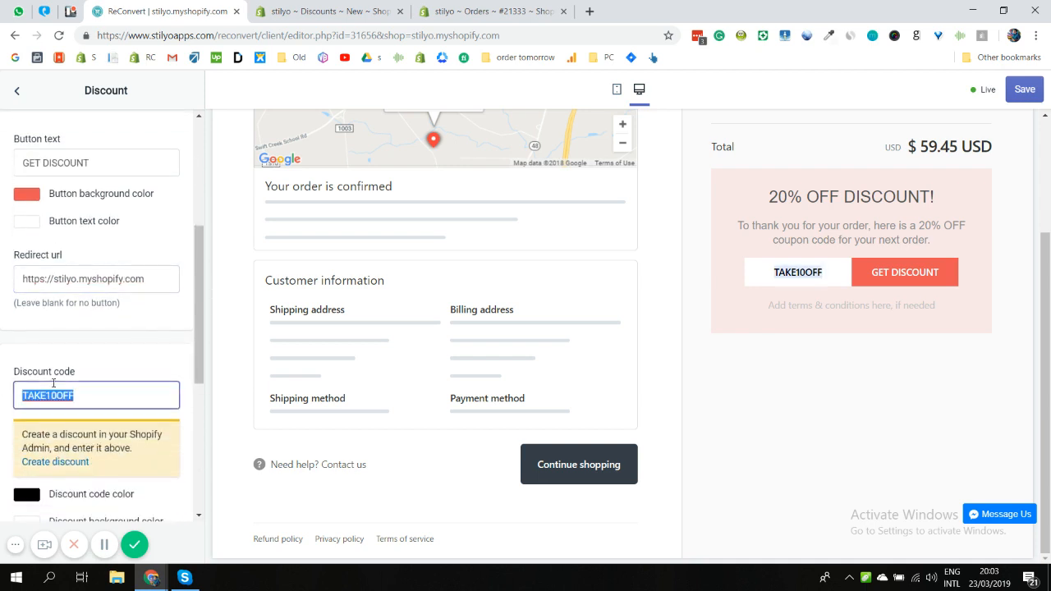
type("THANKYOU20")
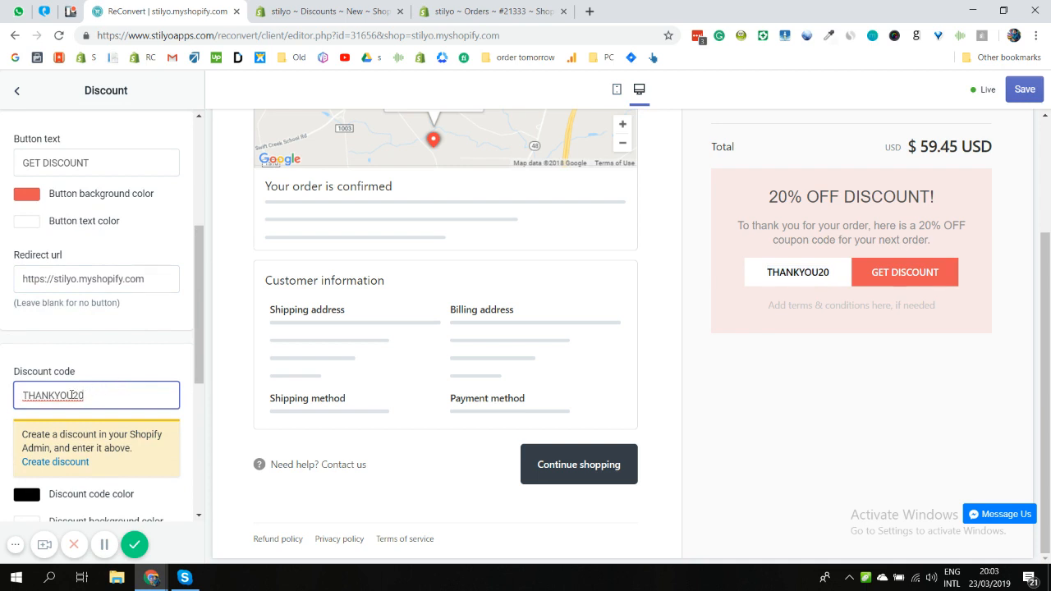
scroll("down", 3)
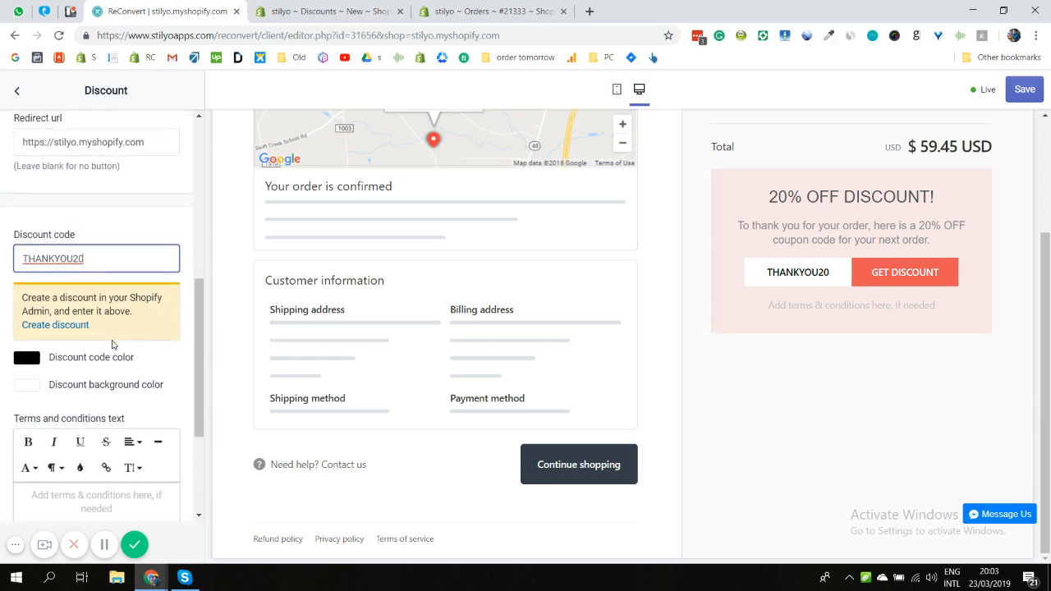
left_click(26, 358)
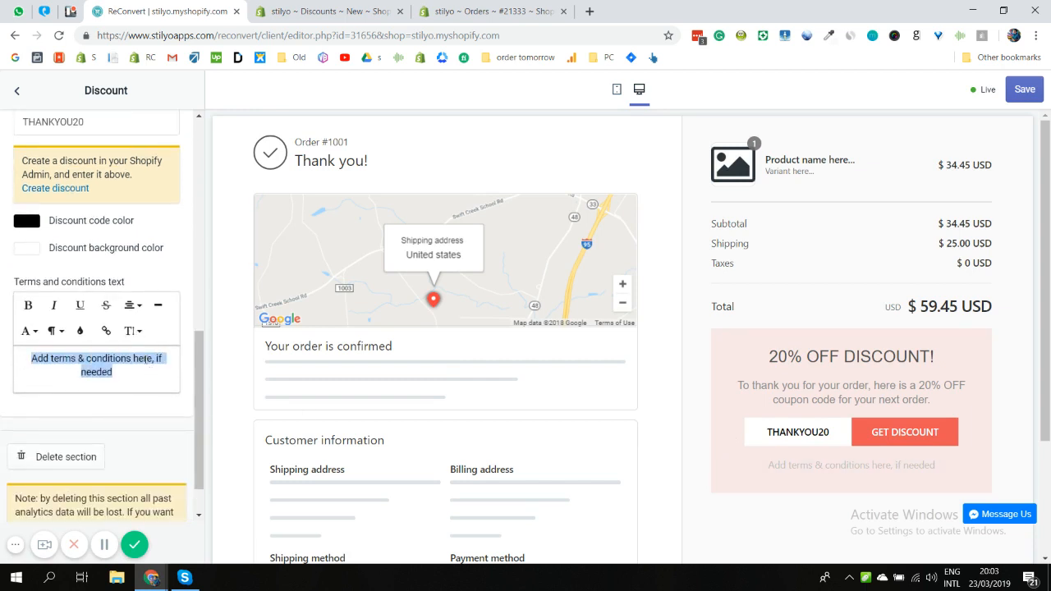
Enter the first terms line "Can only be used once per customer" in the Terms and conditions editor
left_click(831, 460)
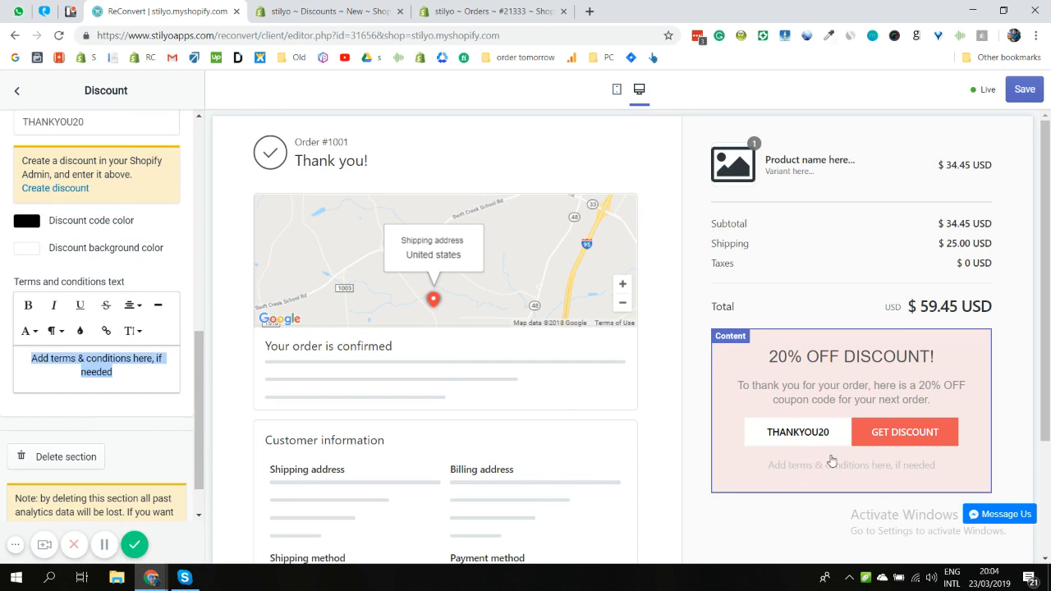
scroll("down", 3)
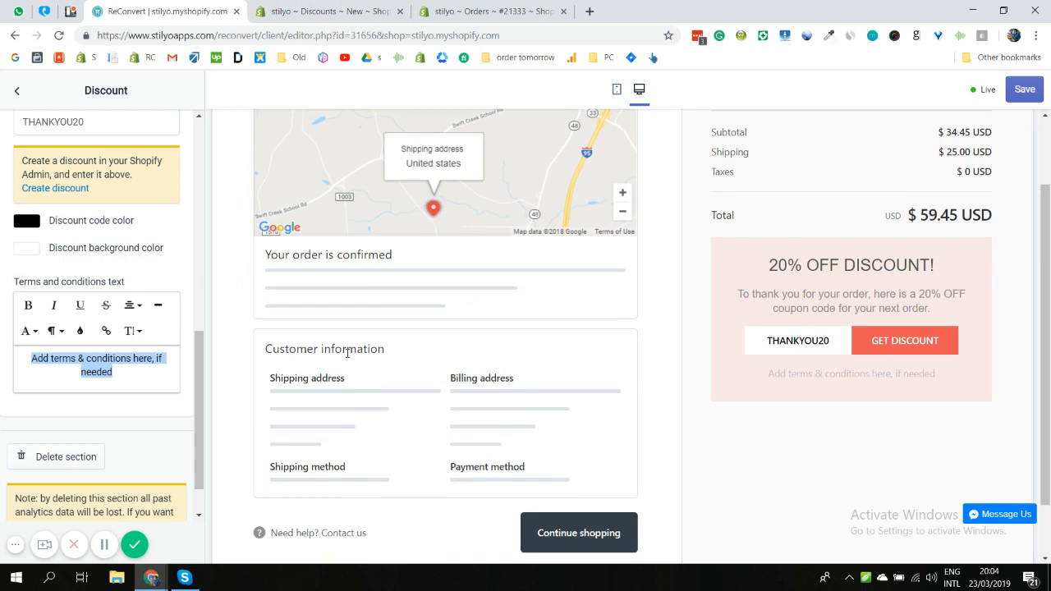
type("Can")
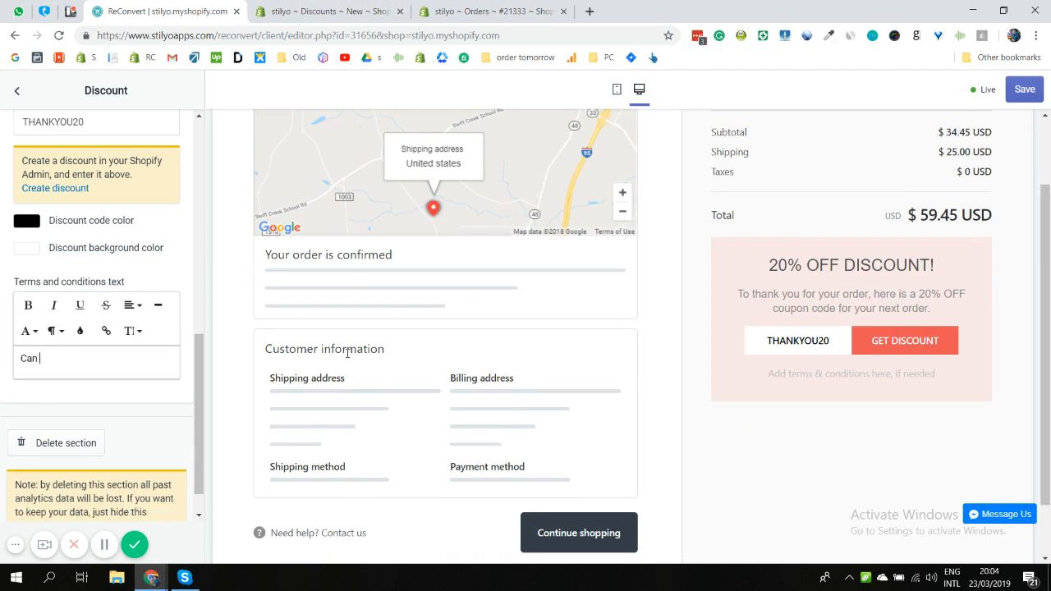
type("only")
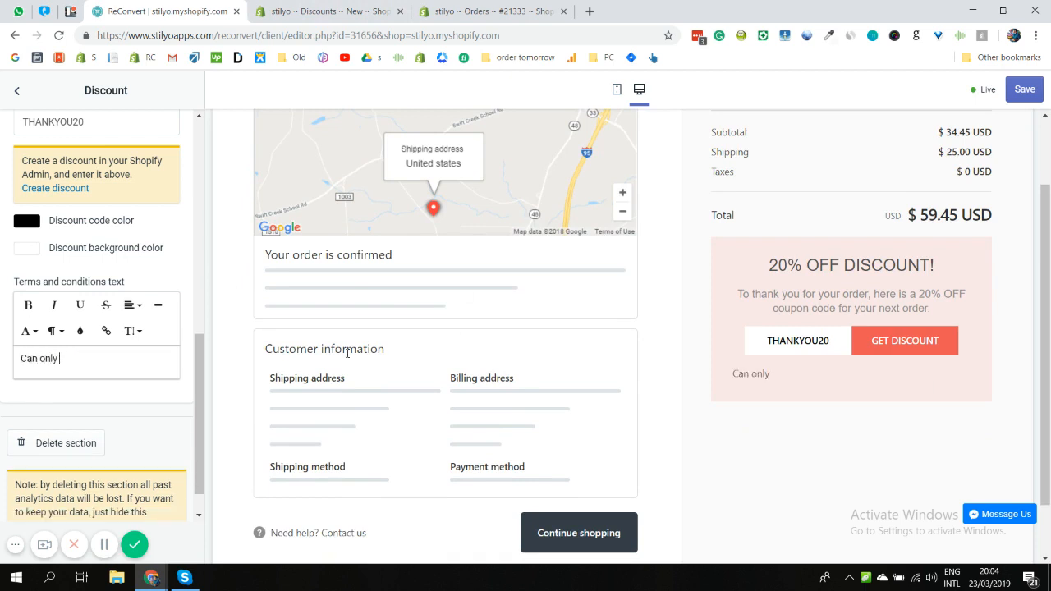
type("be used o")
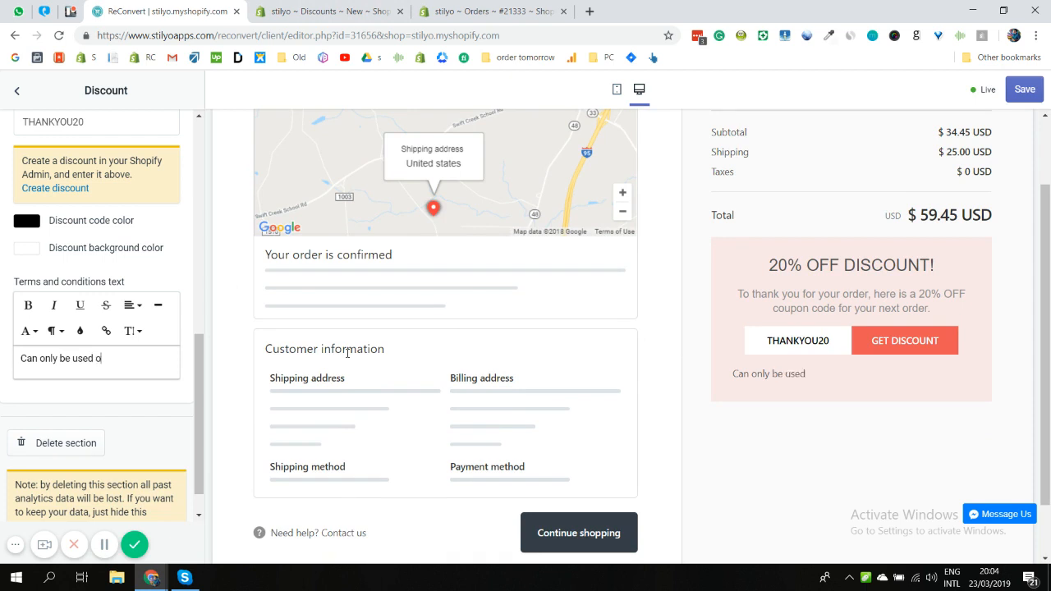
type("nce per customer |")
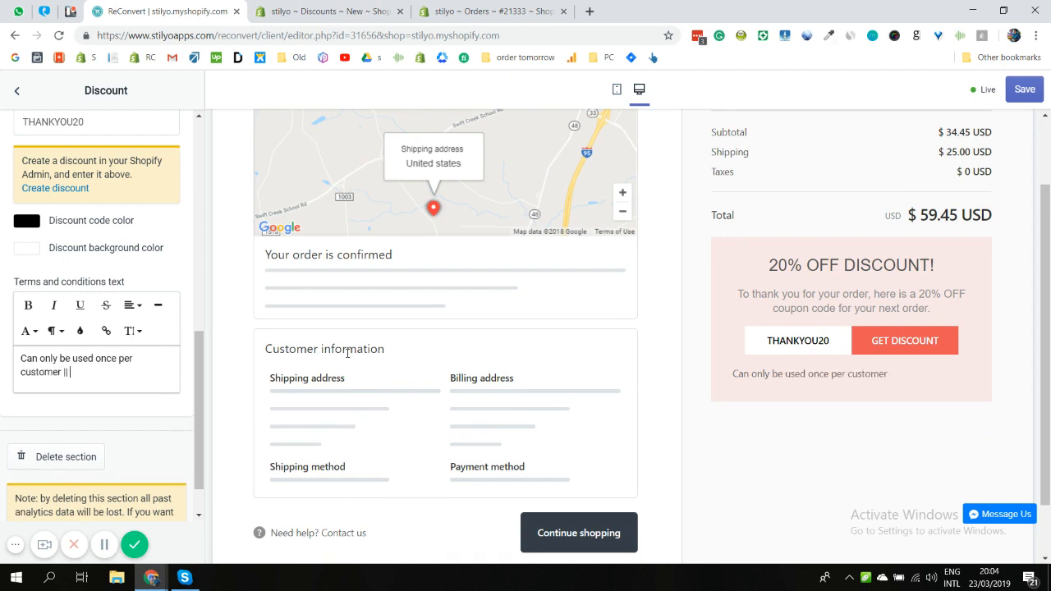
Add the second terms line "Applies automatically on orders over $20"
type("Appl")
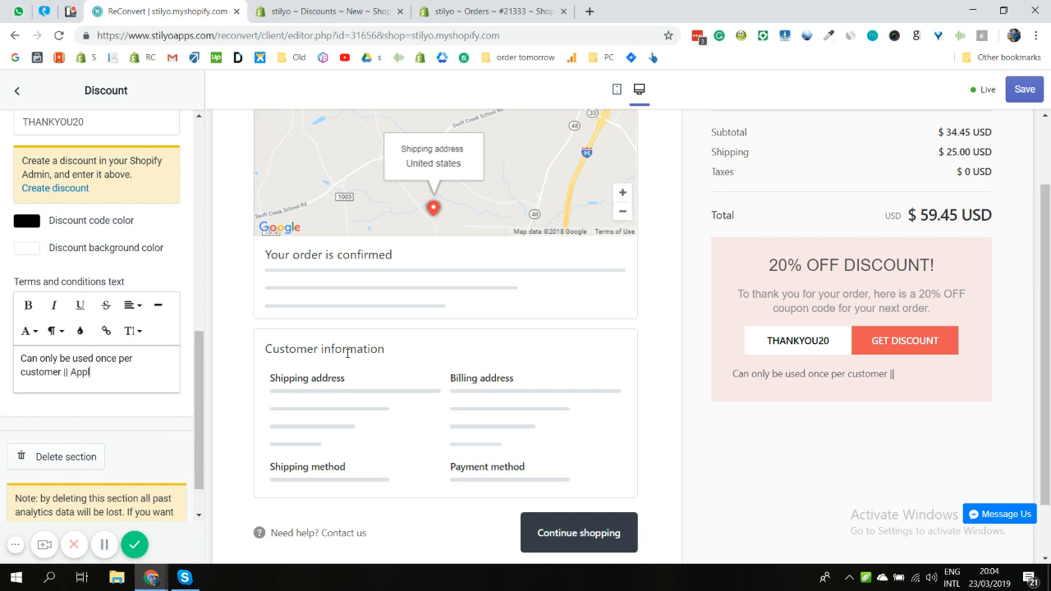
type("ies")
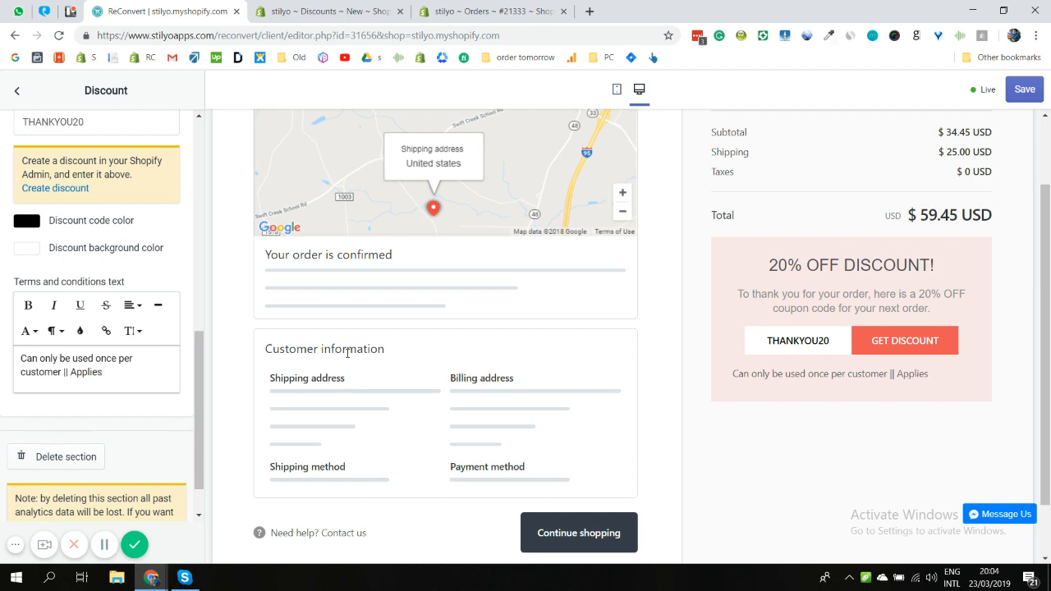
type("automatica")
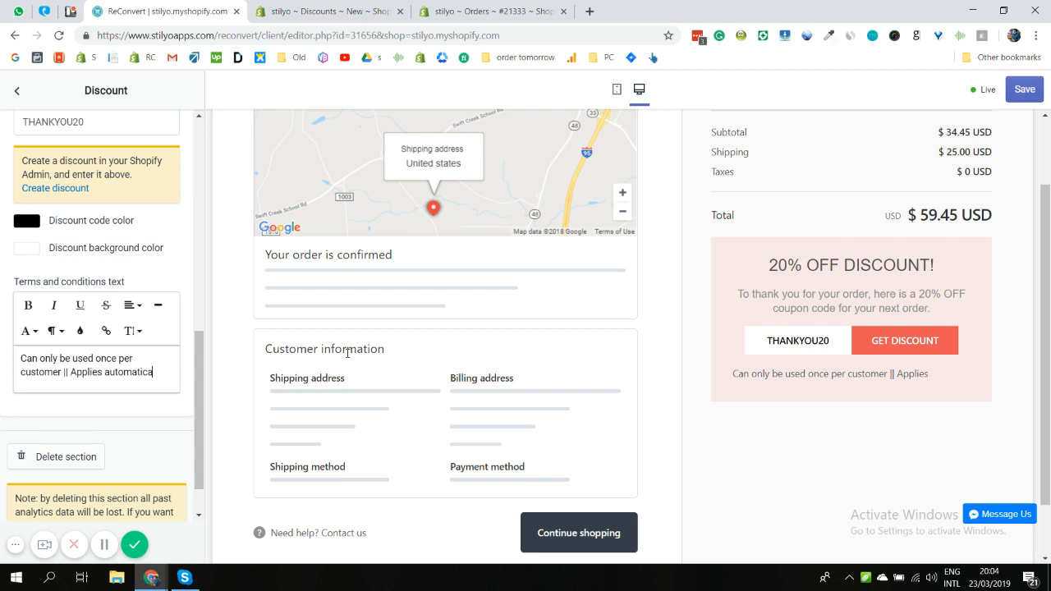
type("lly on orders")
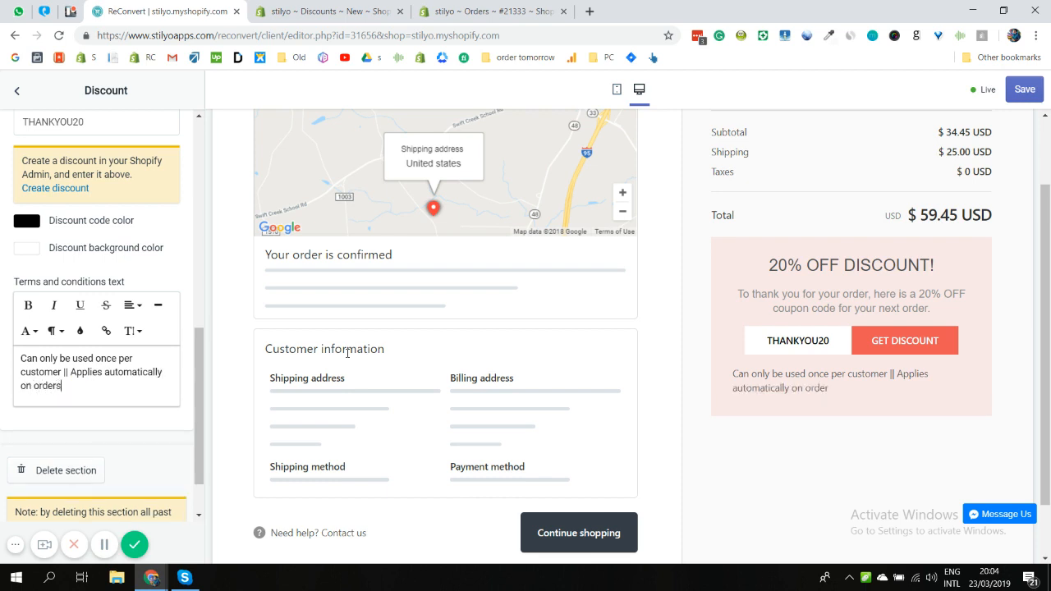
type("over $20")
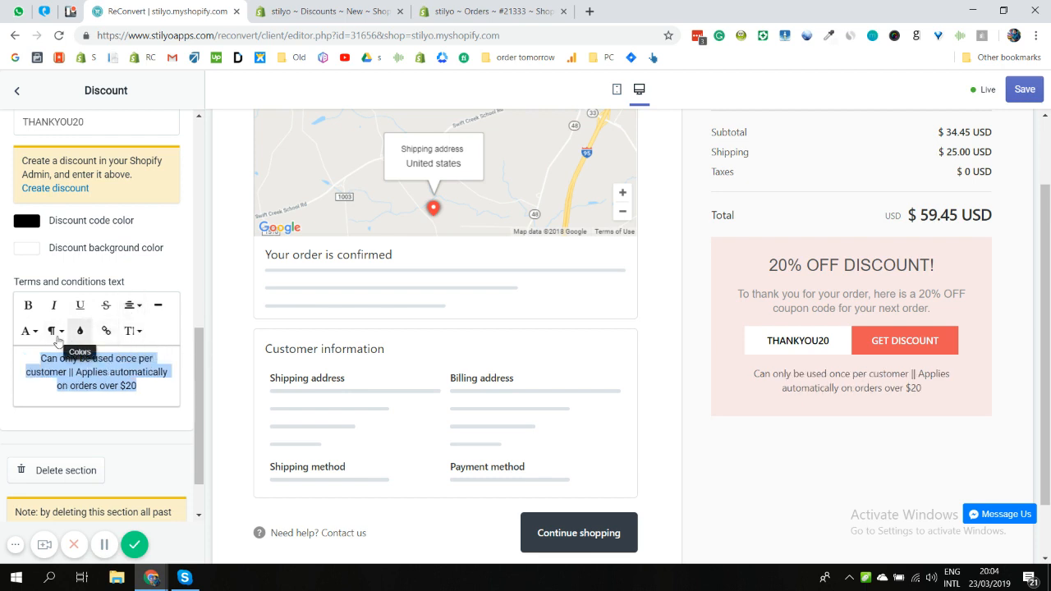
Try the Colors picker on the terms text and save the thank-you page
left_click(79, 330)
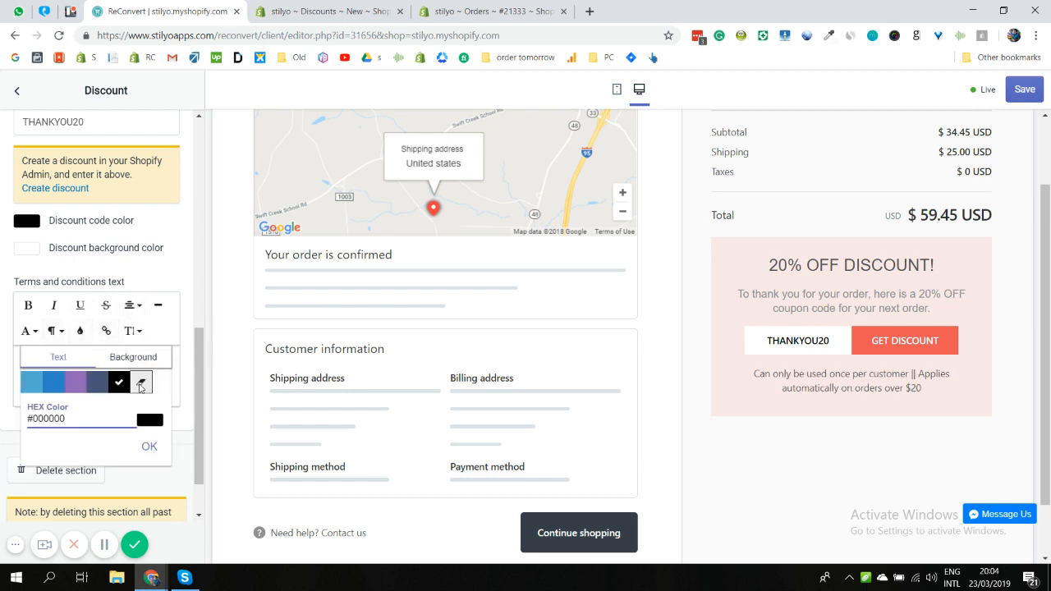
left_click(142, 381)
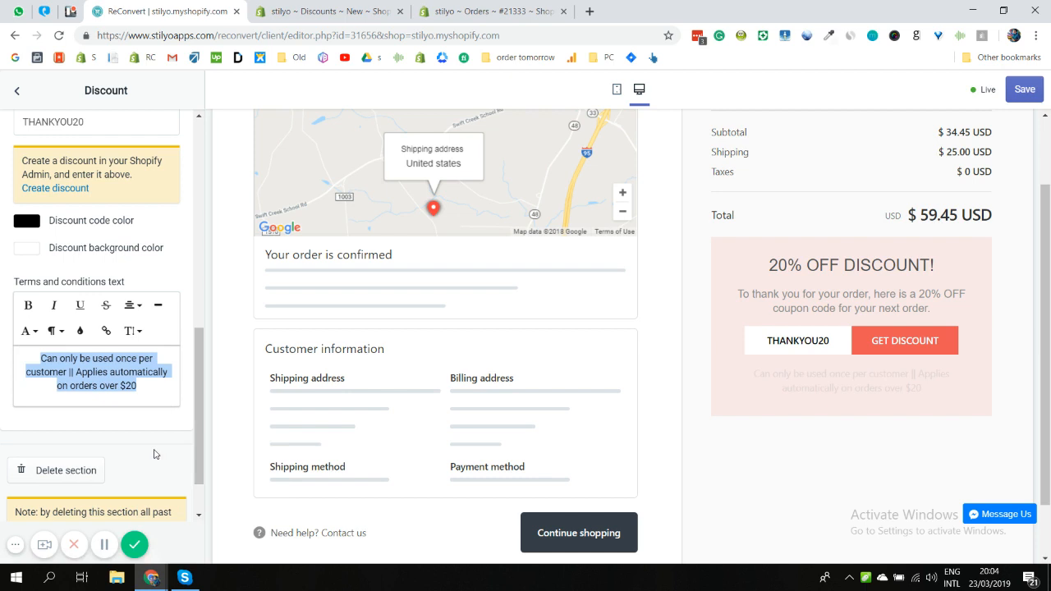
left_click(832, 387)
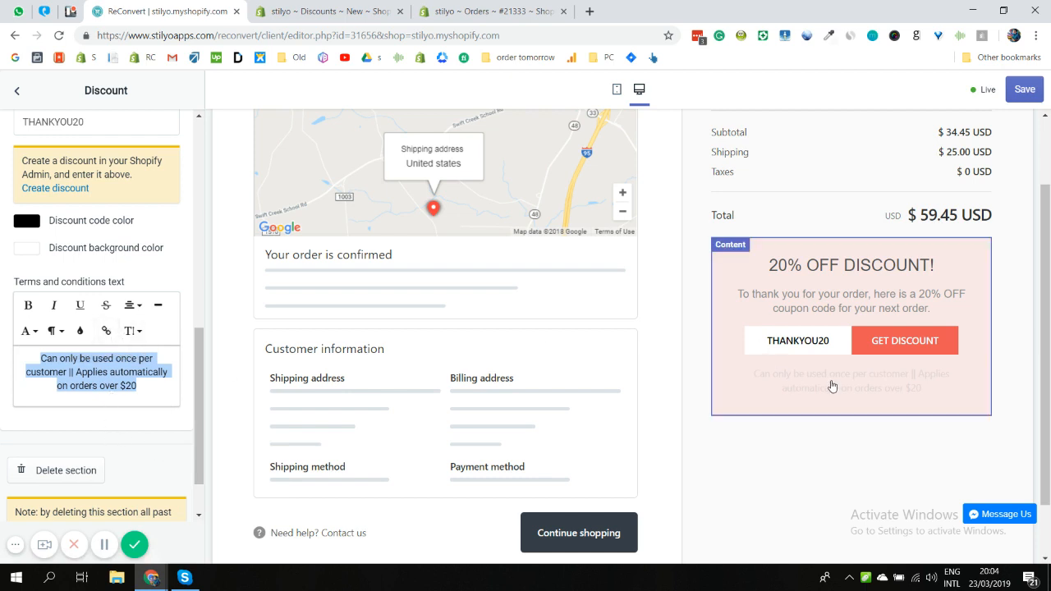
mouse_move(79, 332)
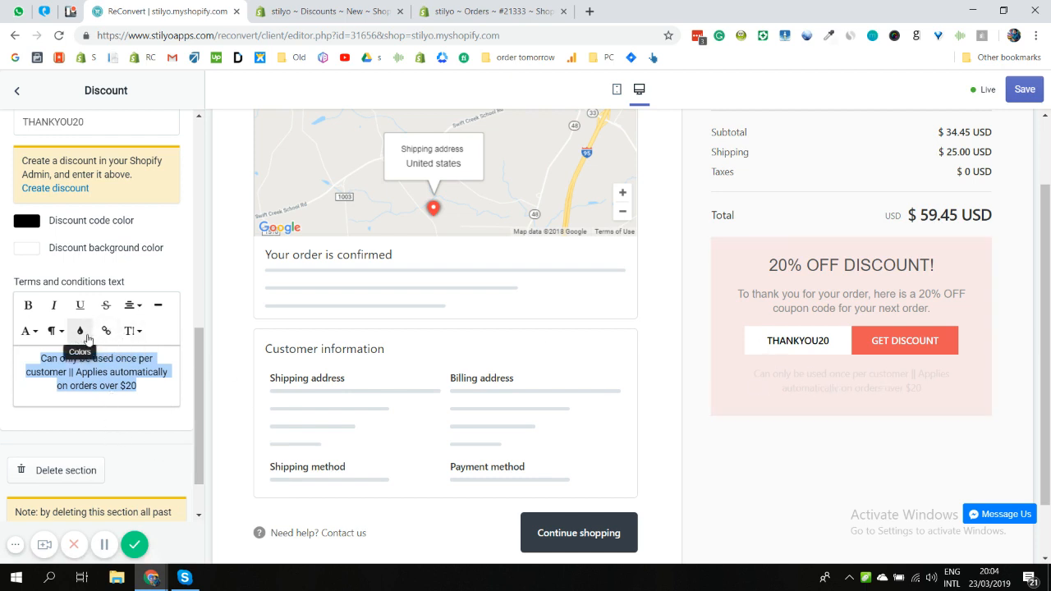
left_click(79, 330)
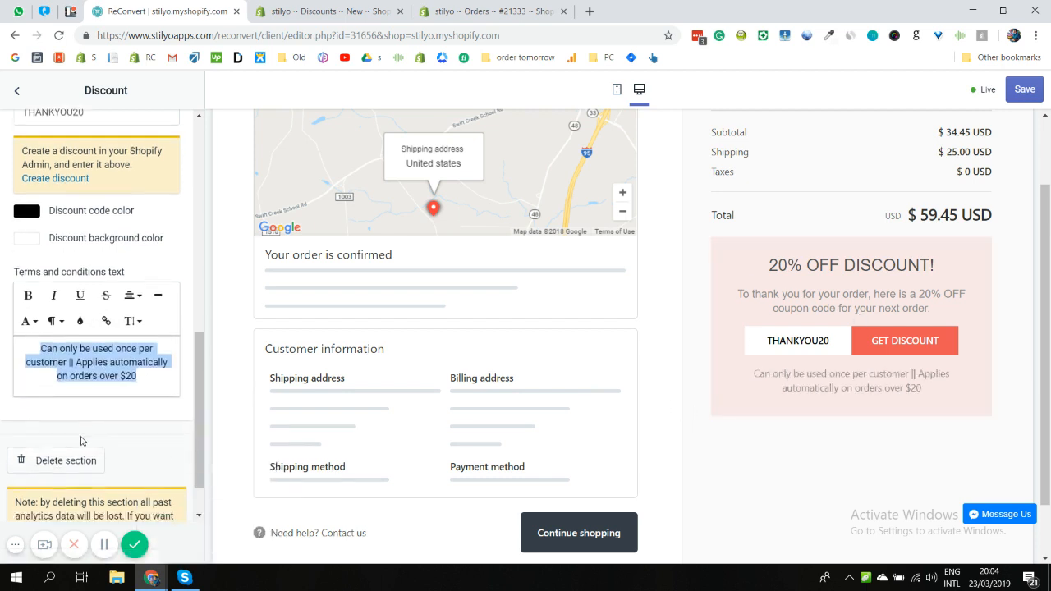
scroll("up", 3)
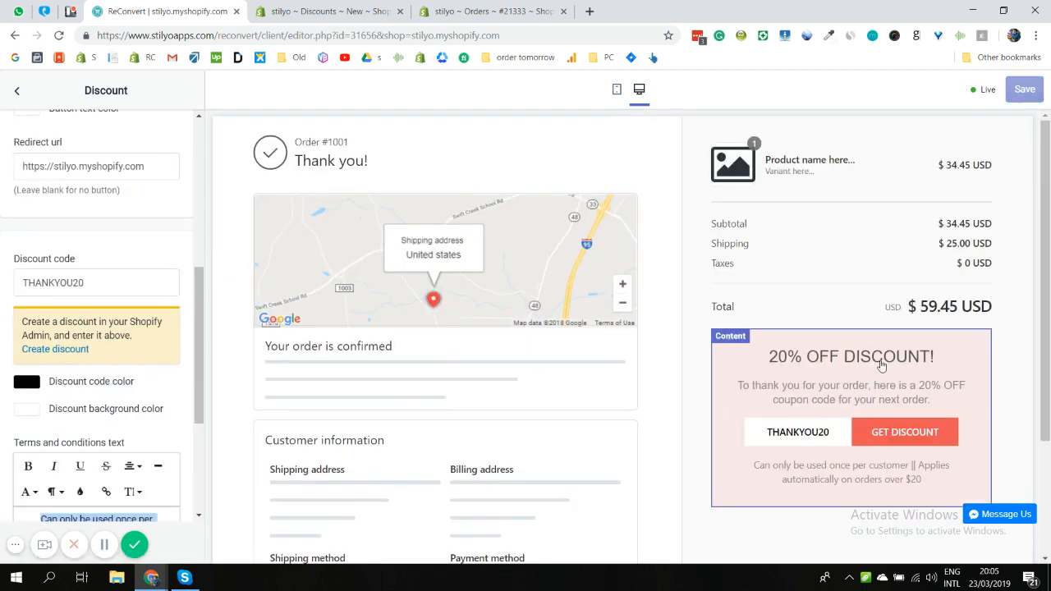
mouse_move(863, 387)
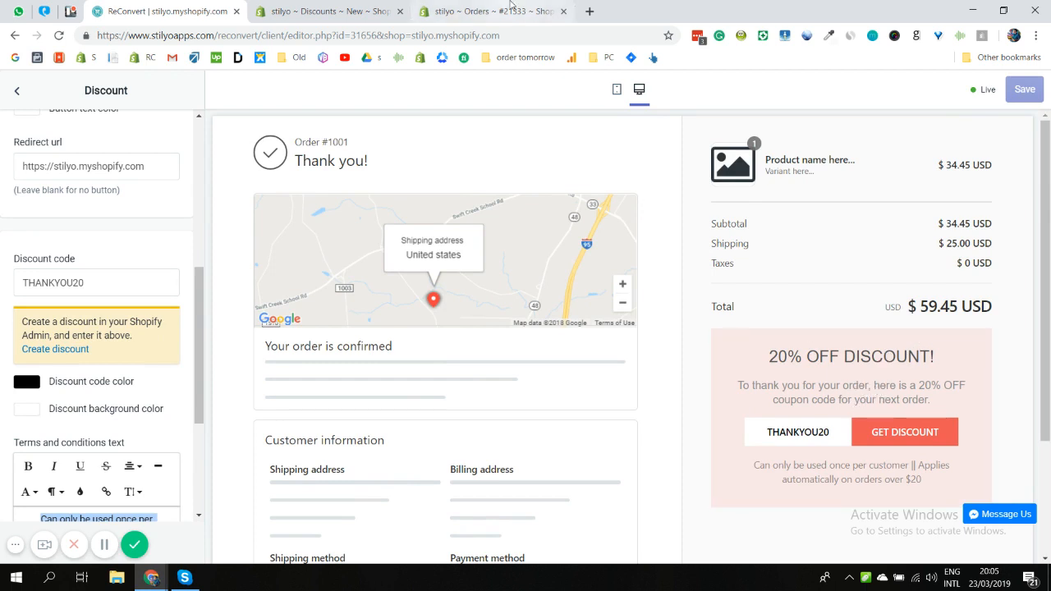
From order #21333 in the admin, view its live order status page via More actions
left_click(491, 10)
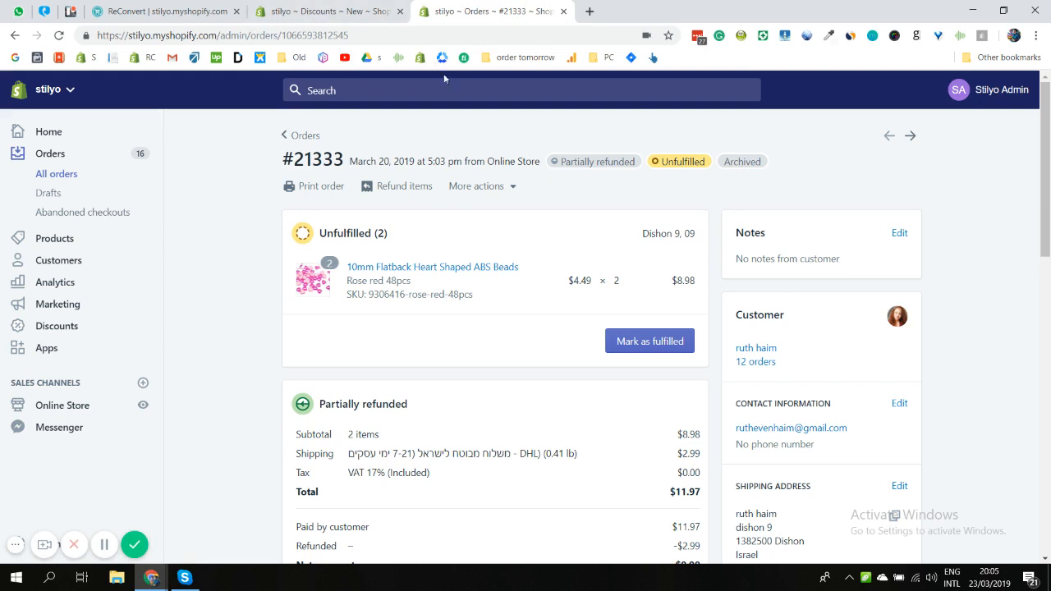
left_click(483, 185)
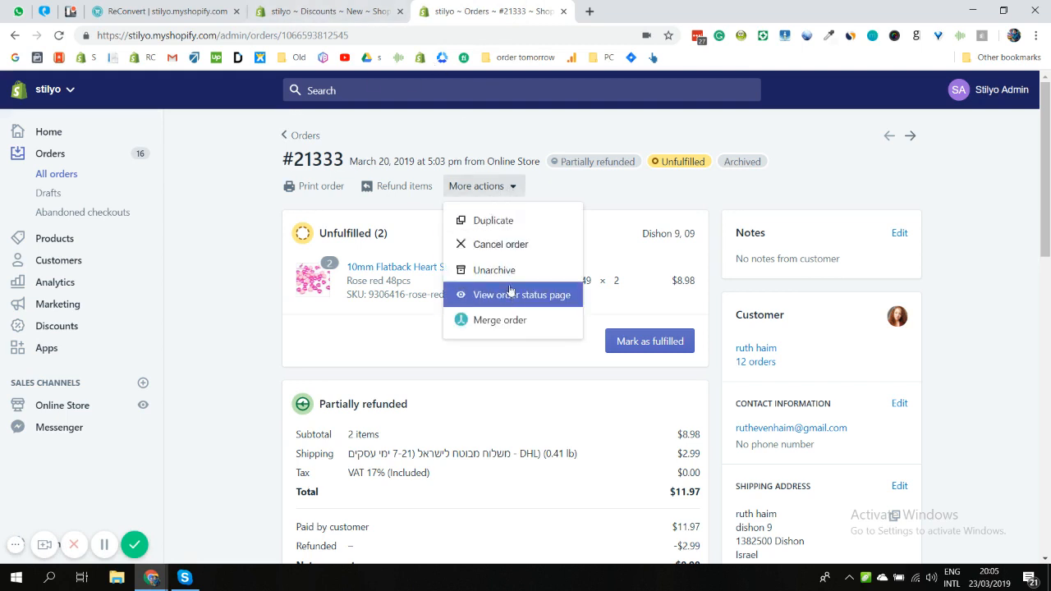
left_click(522, 294)
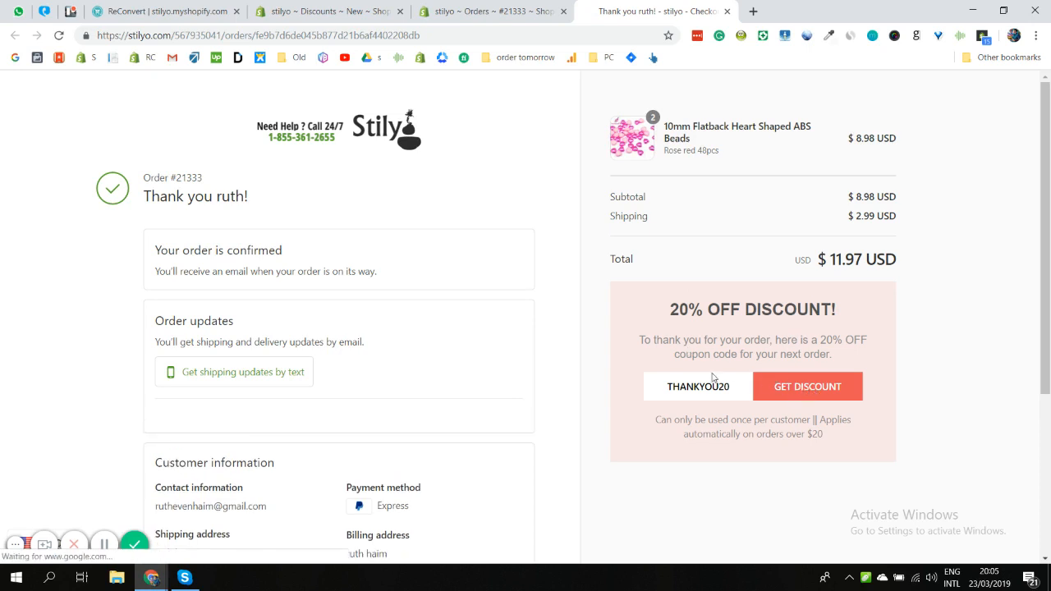
Select the THANKYOU20 code, review the terms, and claim it with GET DISCOUNT
triple_click(697, 386)
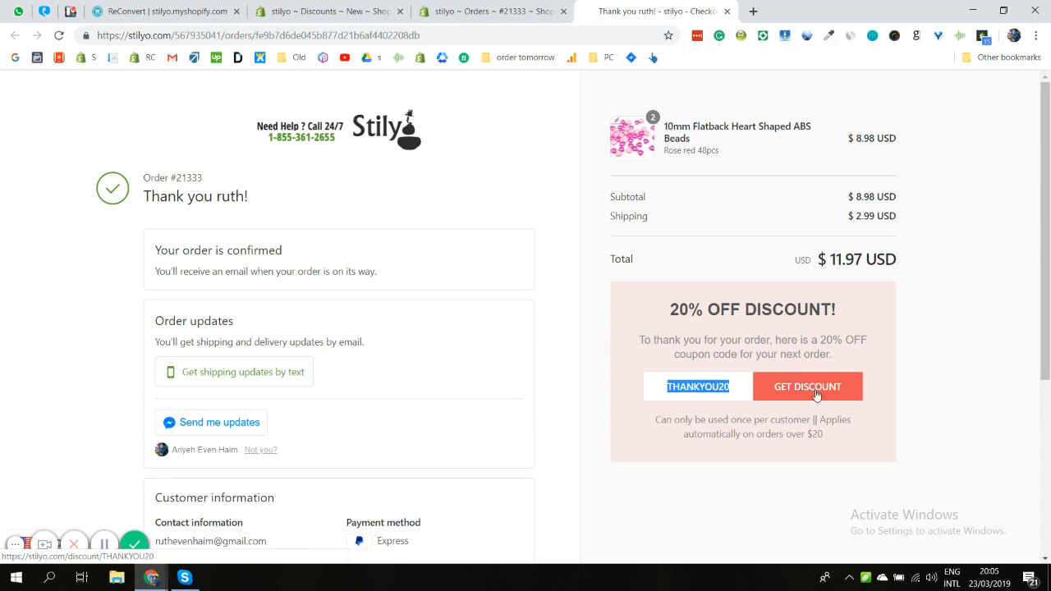
scroll("down", 3)
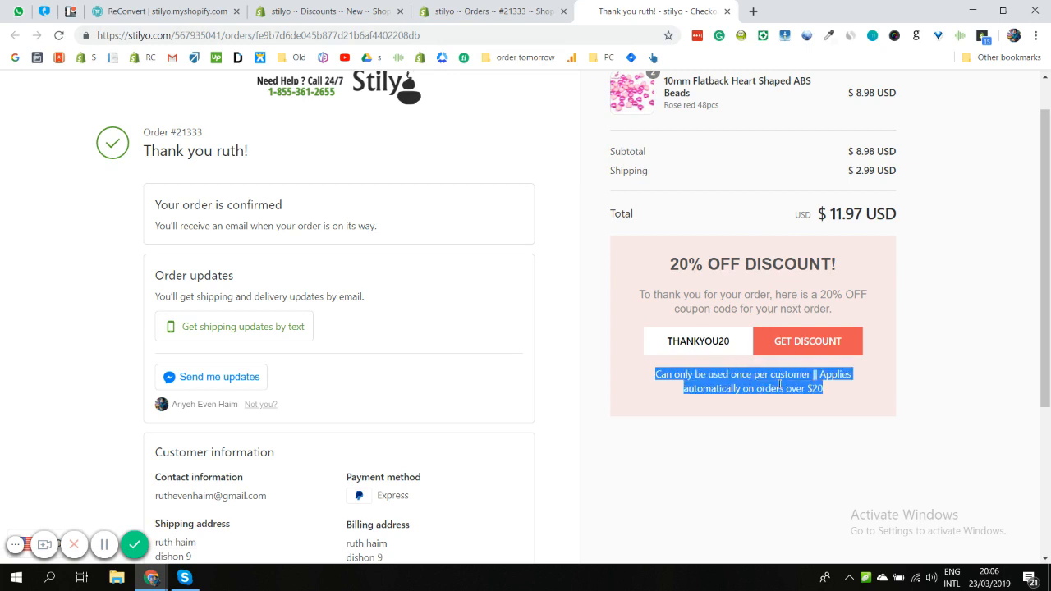
left_click(808, 340)
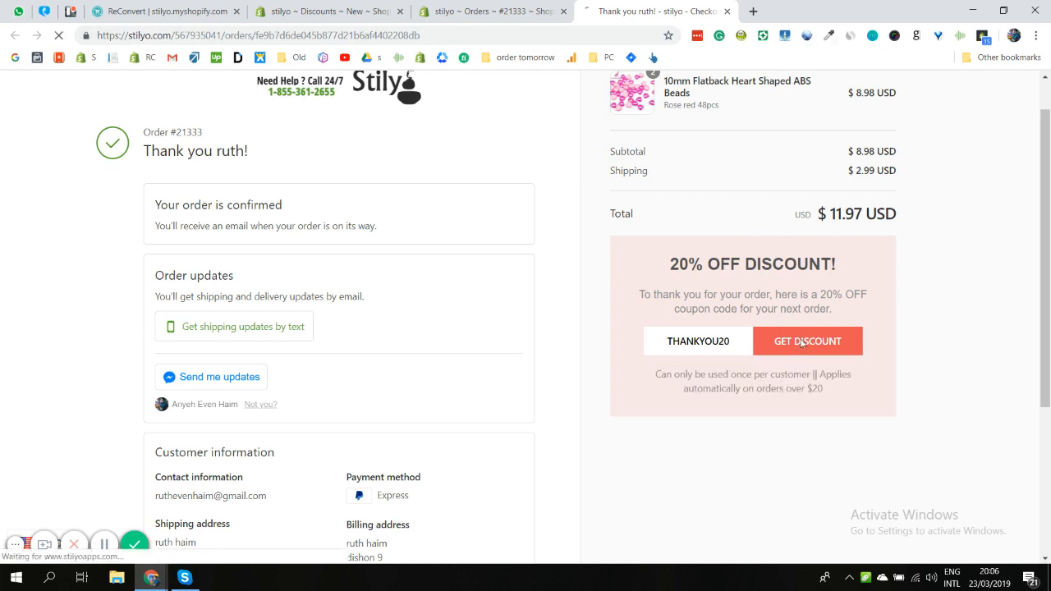
Go to the Mini Shell Shaped Ceramic Planters product from the storefront home page
left_click(808, 340)
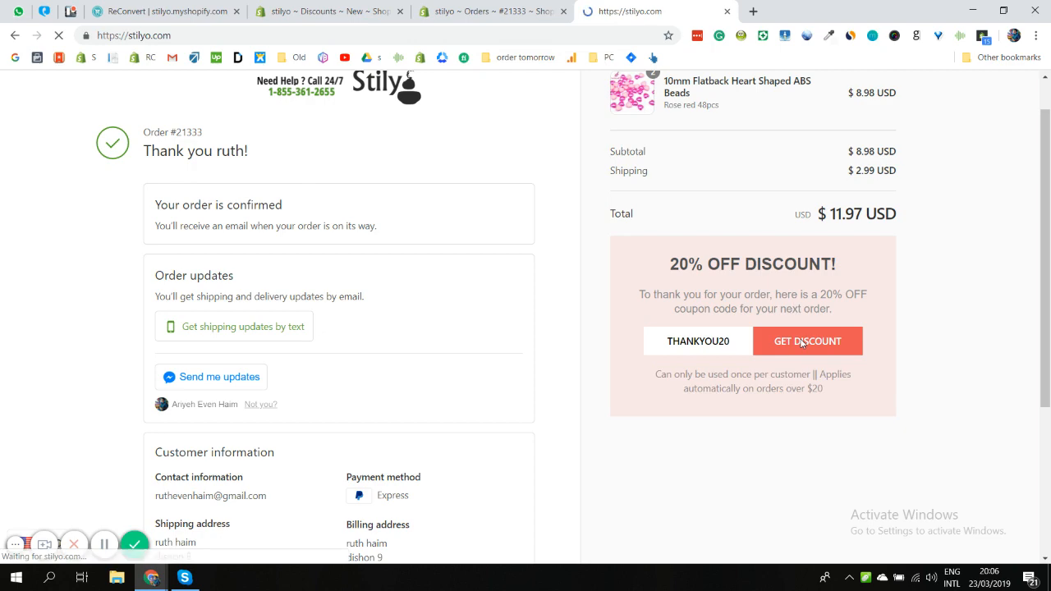
left_click(808, 340)
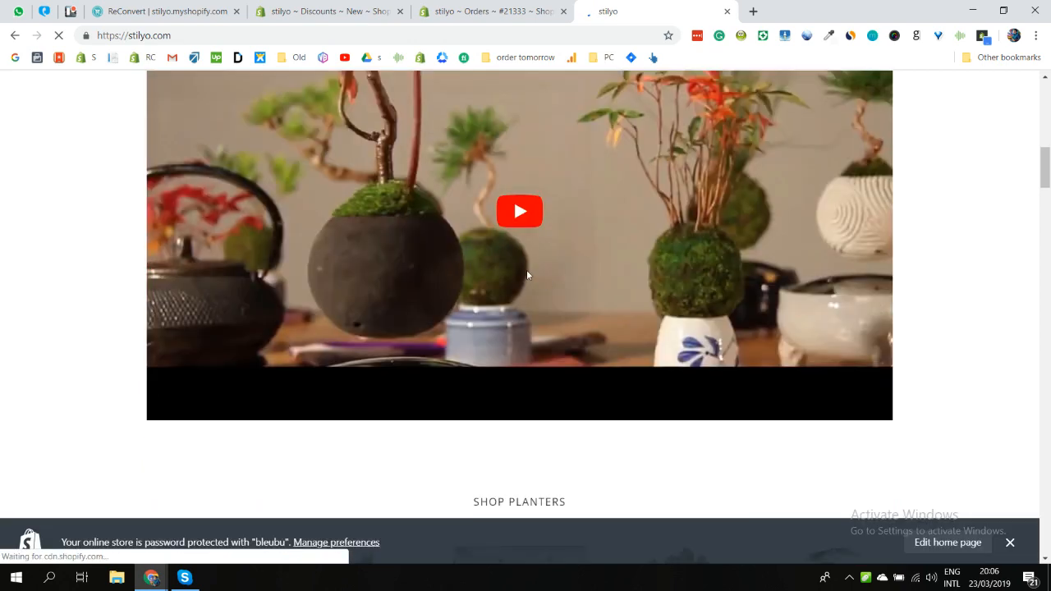
scroll("down", 3)
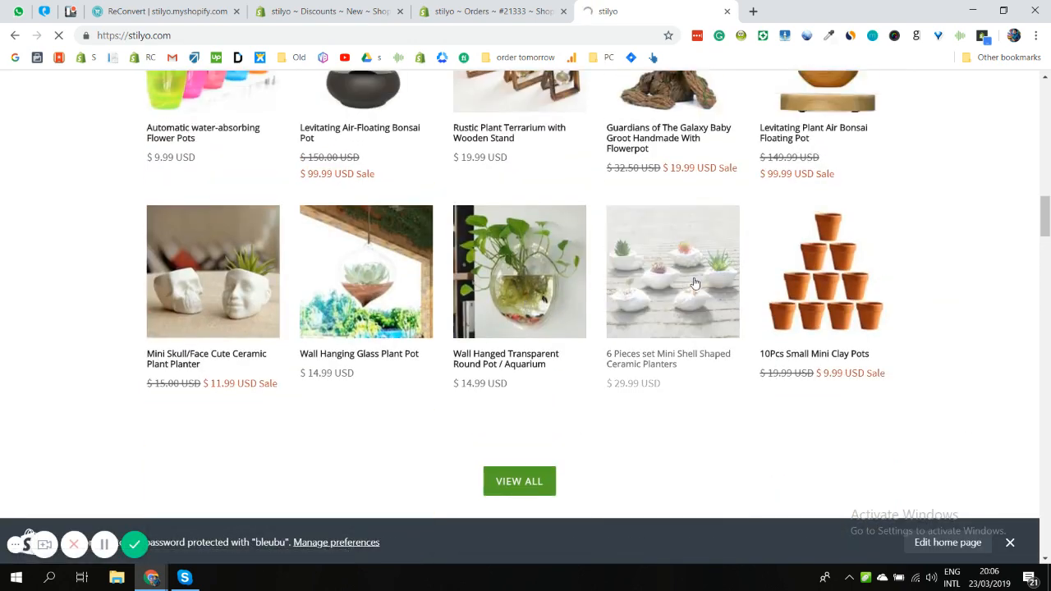
left_click(672, 271)
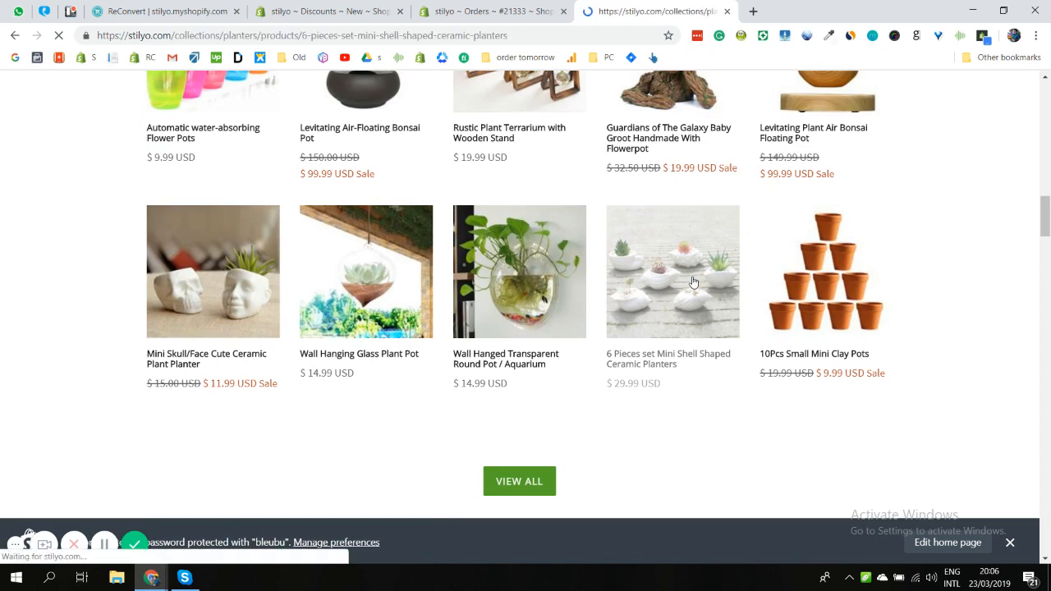
left_click(673, 271)
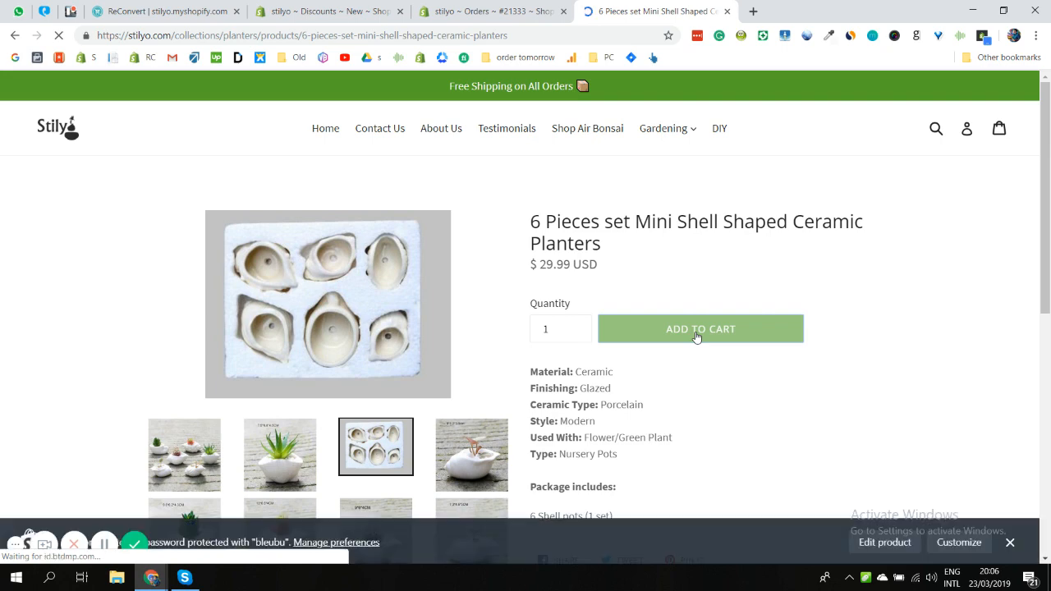
Add the $29.99 planters set to the cart and start checkout with THANKYOU20 auto-applied
left_click(699, 329)
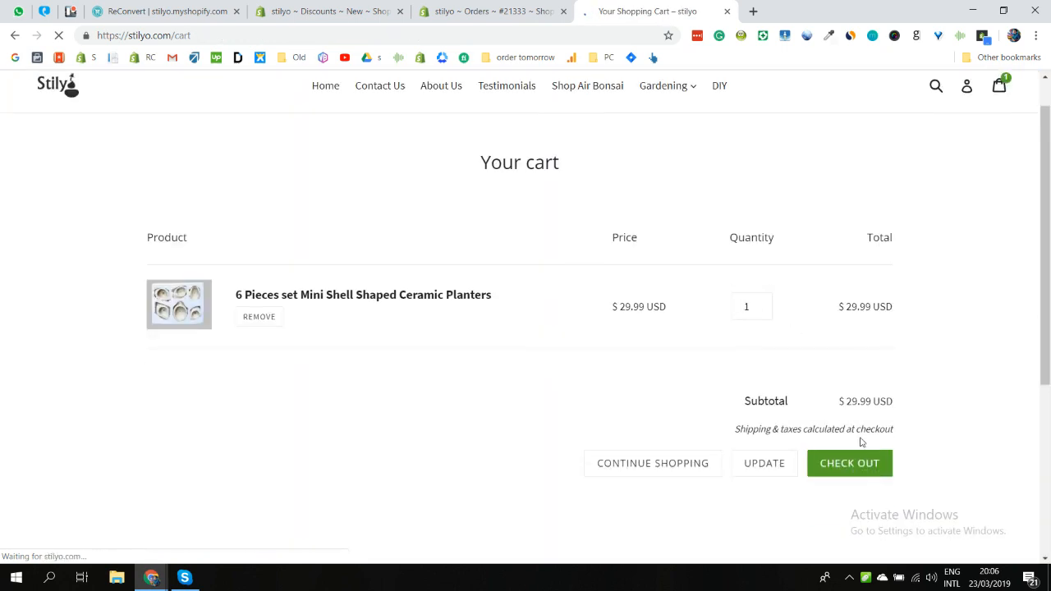
left_click(849, 463)
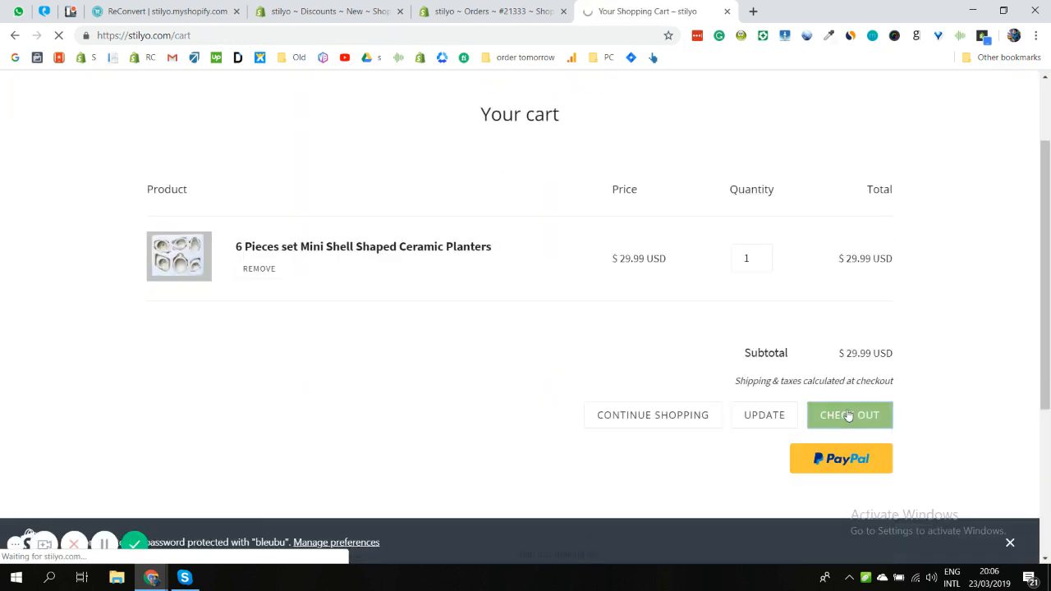
left_click(851, 414)
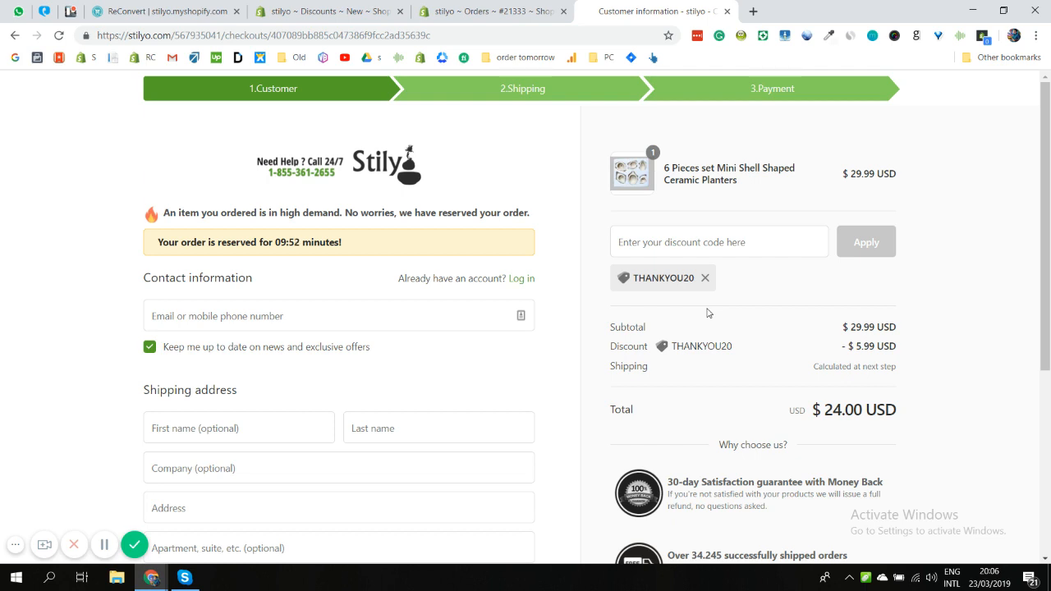
mouse_move(134, 545)
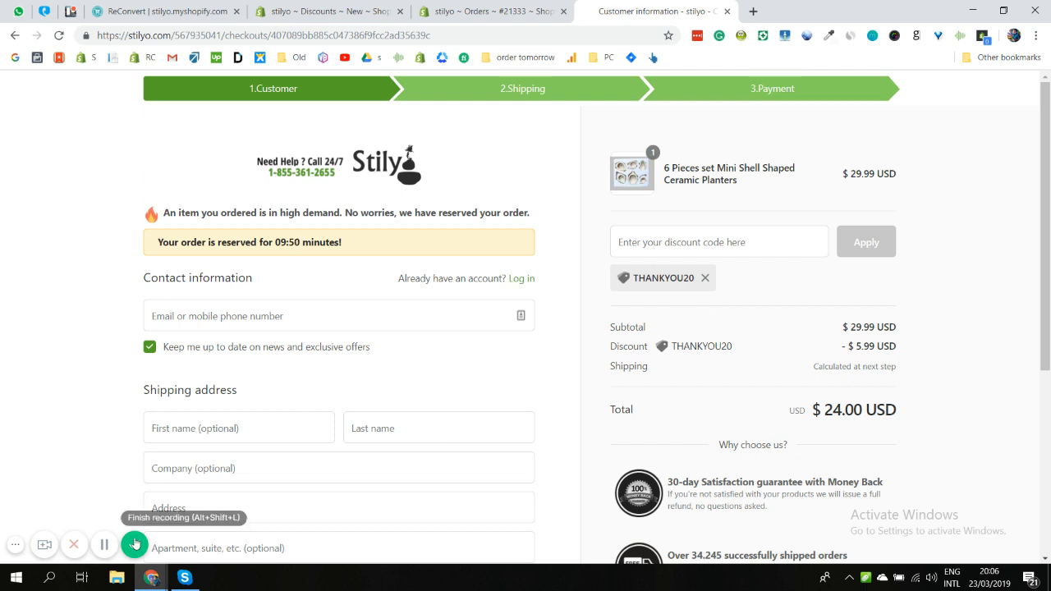